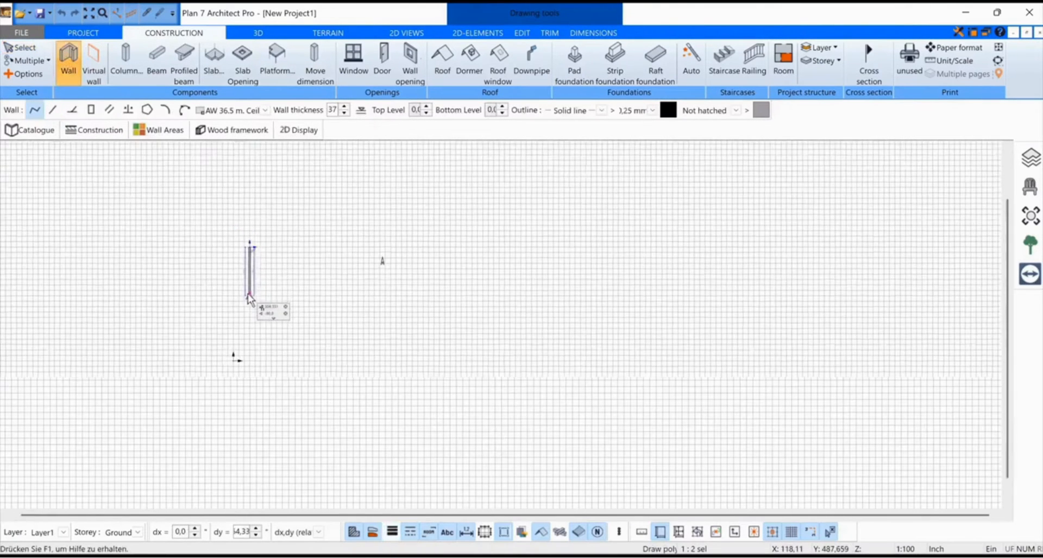
# - Draw Room 1's walls with a smaller Room 2 adjoining its right side
pyautogui.rightClick(249, 296)
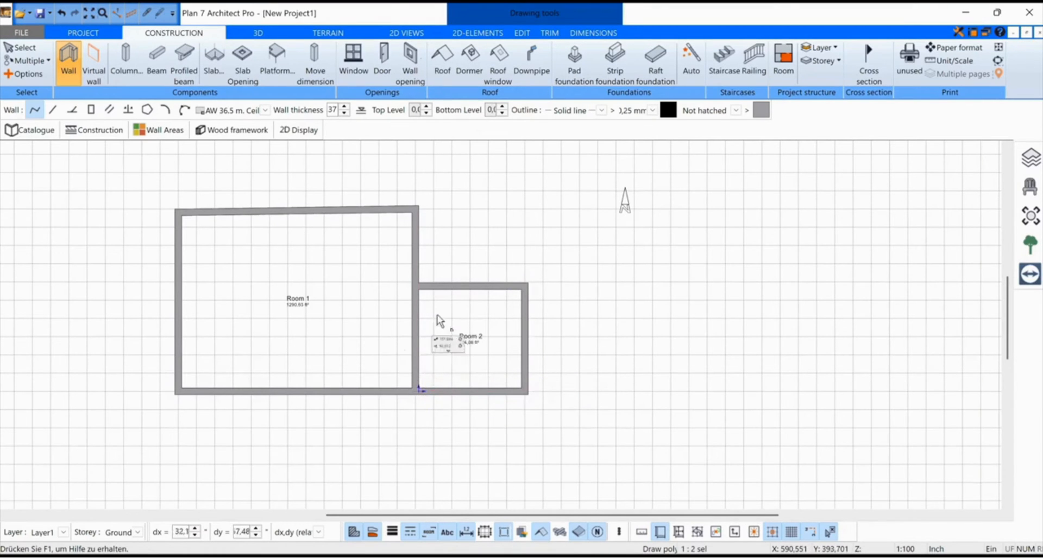
pyautogui.click(258, 32)
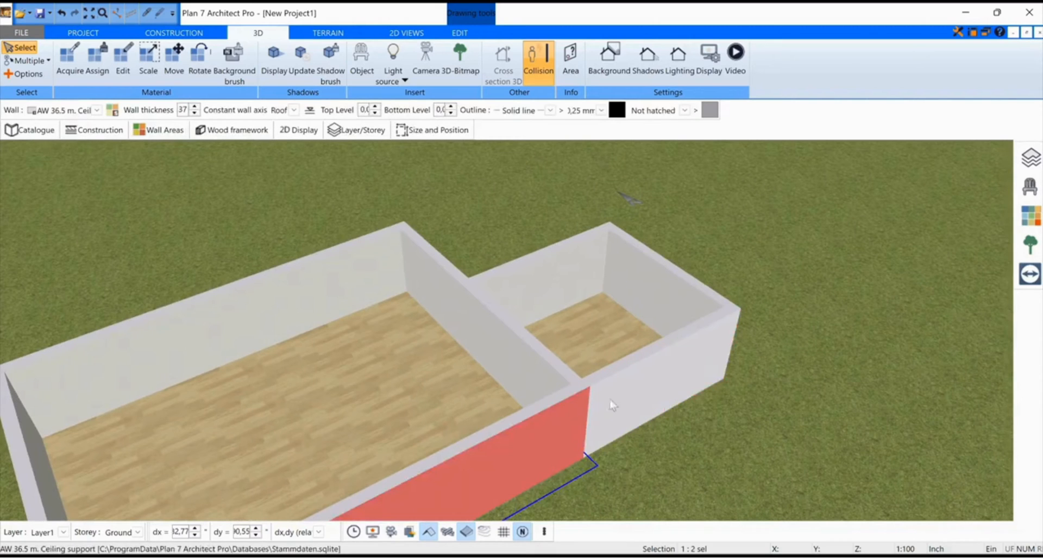
# - Give Room 2's front outer wall its own levels, with top and bottom at 70
pyautogui.click(632, 409)
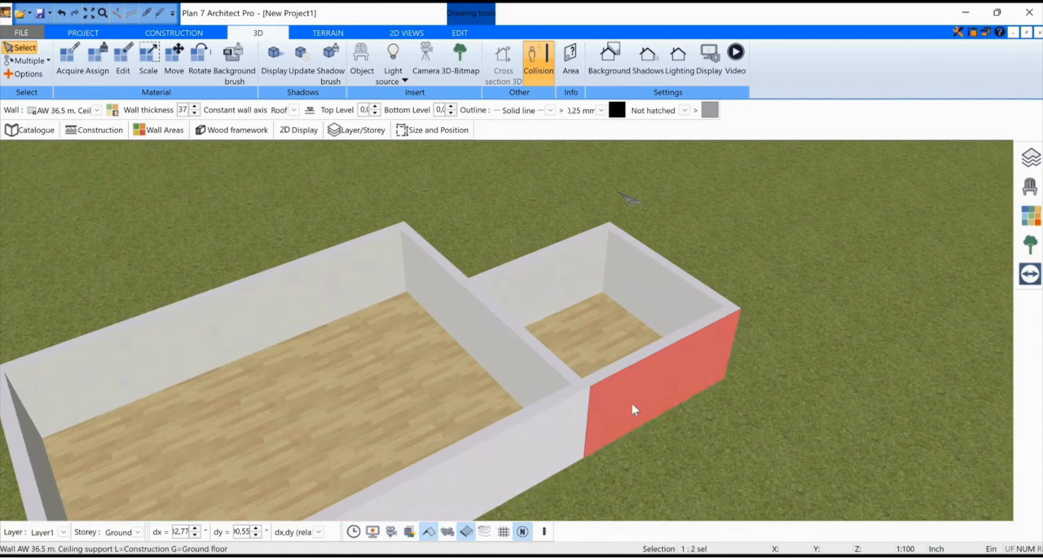
pyautogui.moveTo(664, 384)
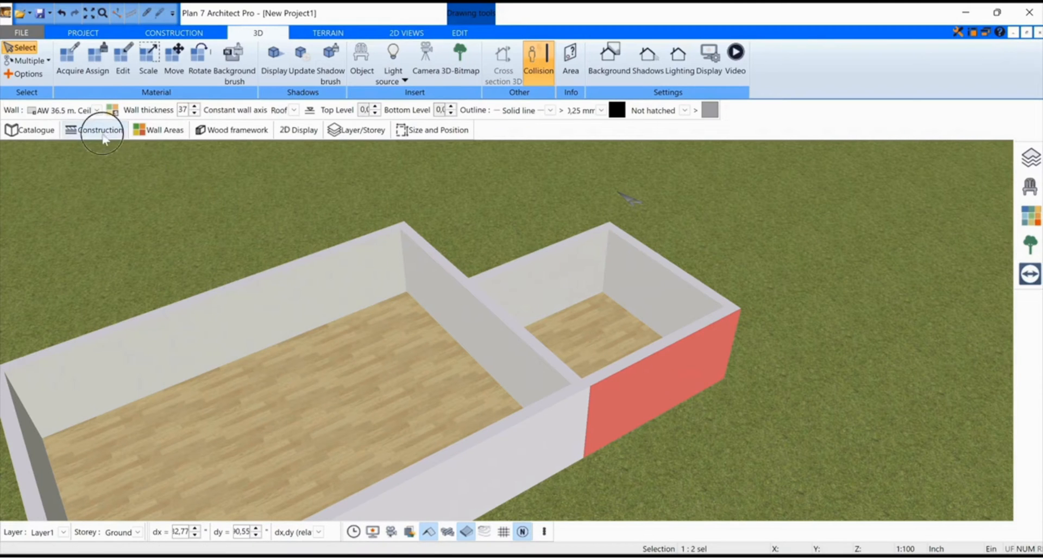
pyautogui.click(100, 130)
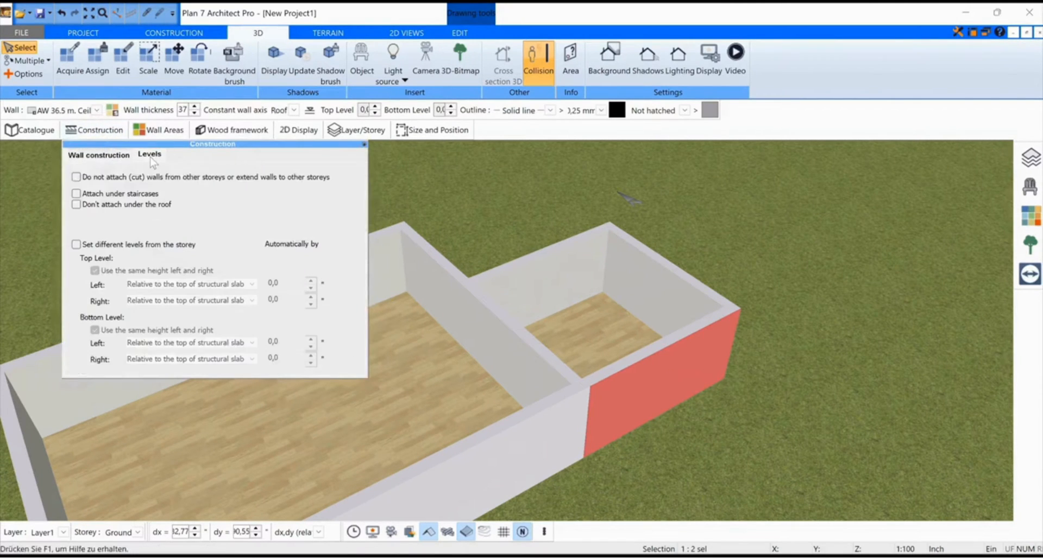
pyautogui.click(76, 243)
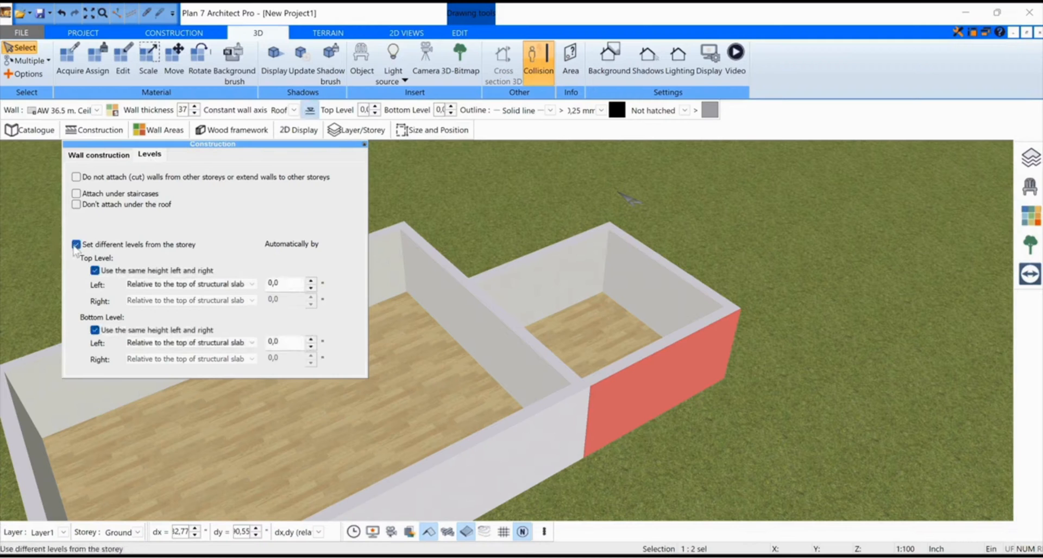
pyautogui.moveTo(190, 255)
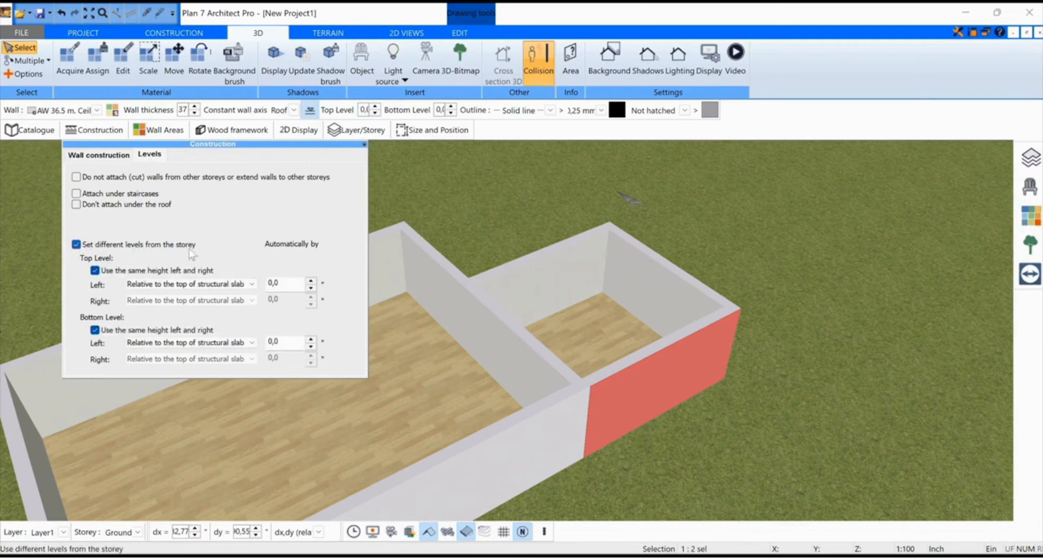
pyautogui.tripleClick(287, 284)
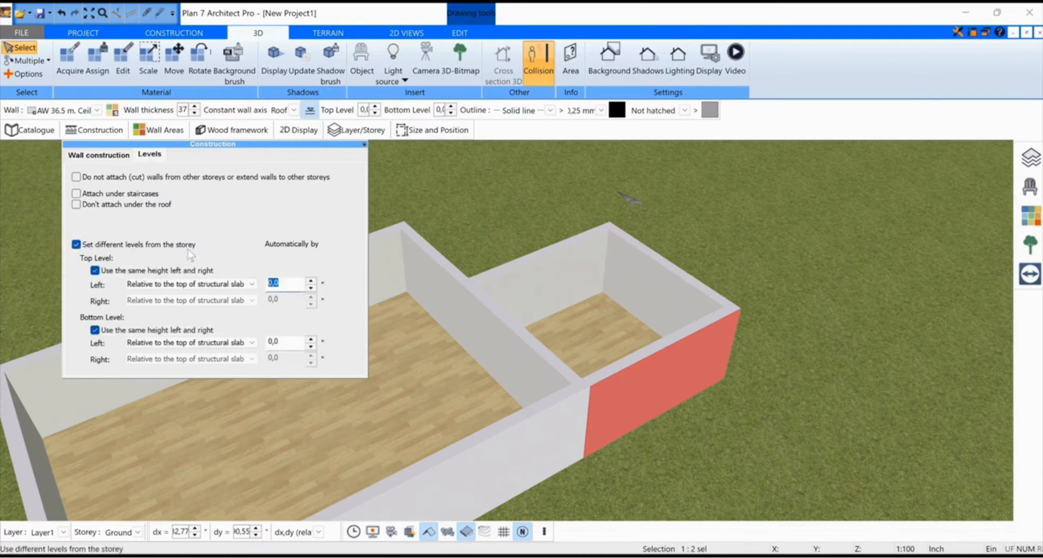
pyautogui.write('70')
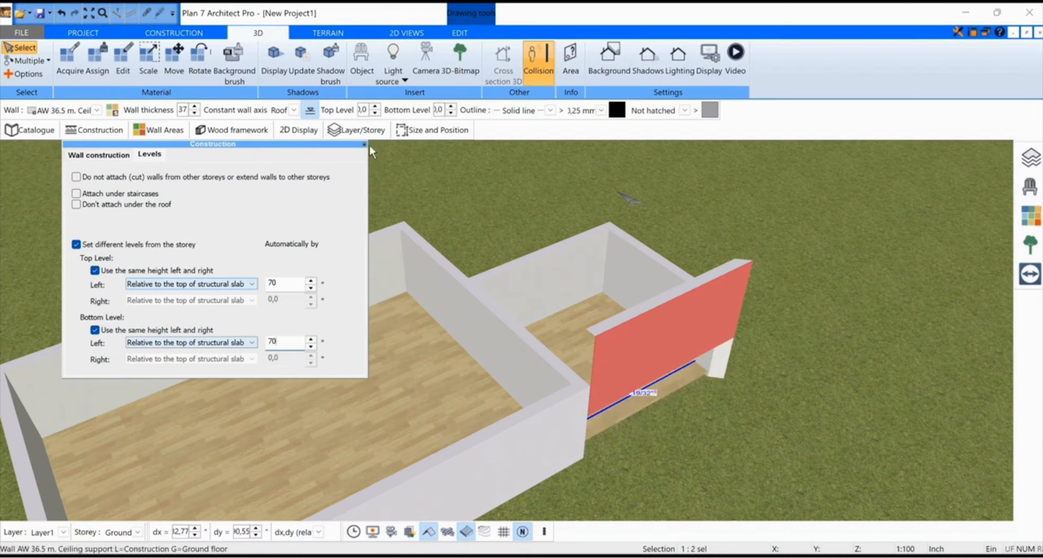
pyautogui.click(174, 32)
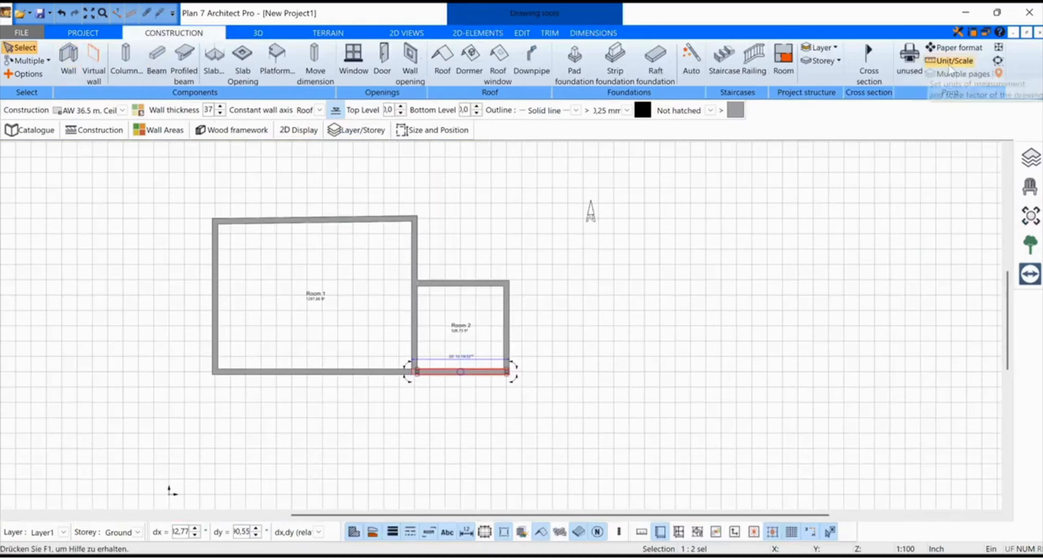
# - Confirm the 1:100 scale and inch units, then return to the 3D view
pyautogui.click(954, 61)
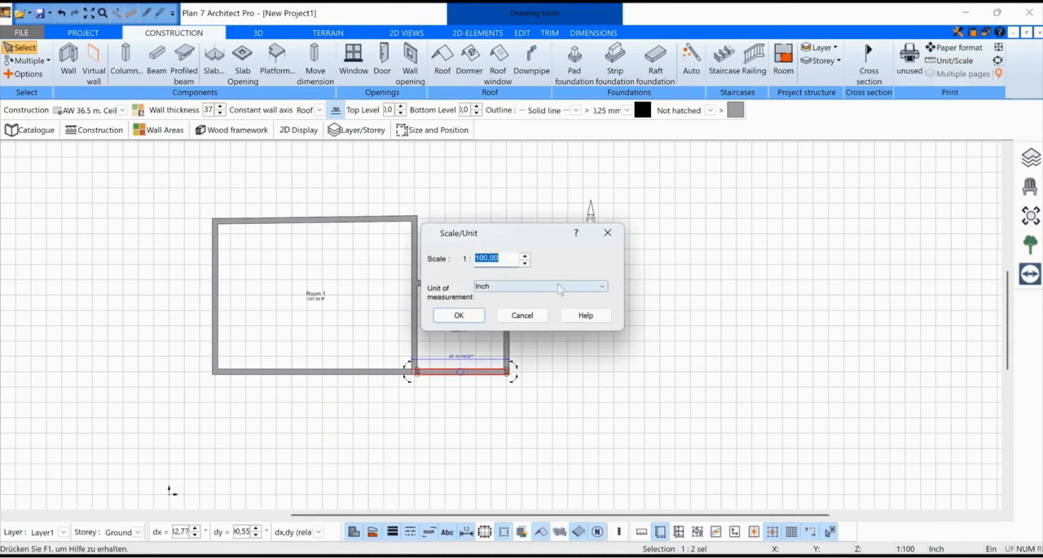
pyautogui.click(457, 315)
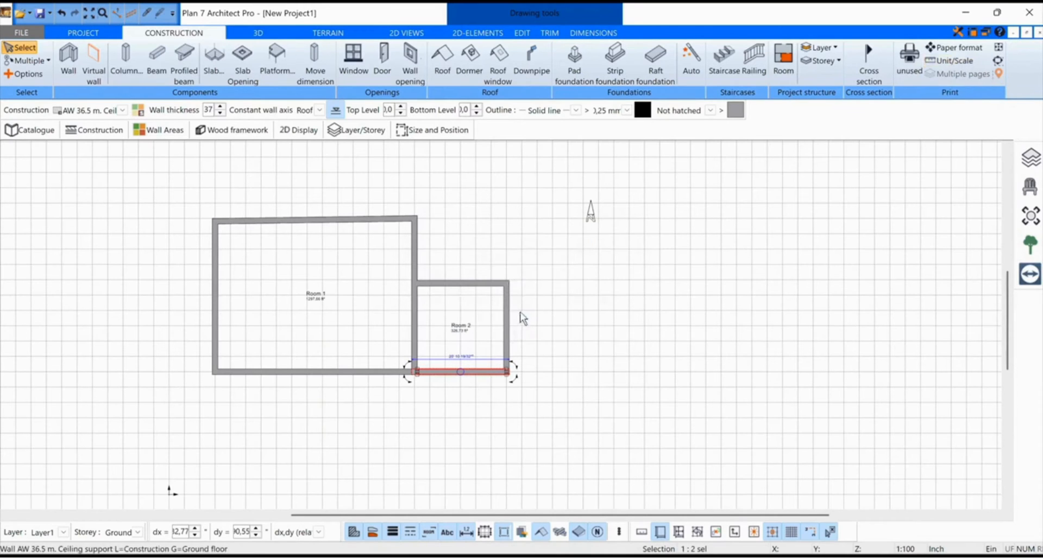
pyautogui.click(257, 33)
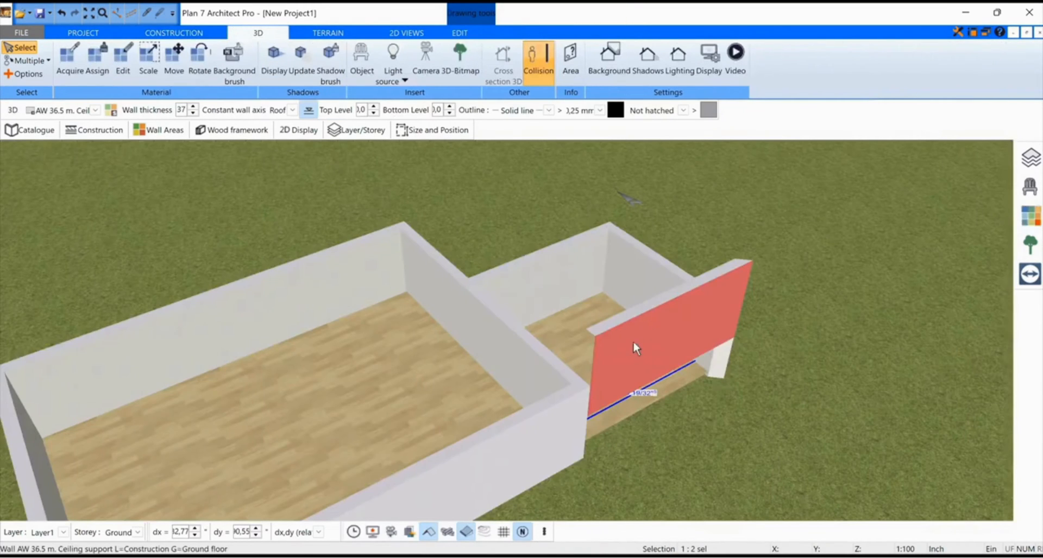
pyautogui.moveTo(658, 344)
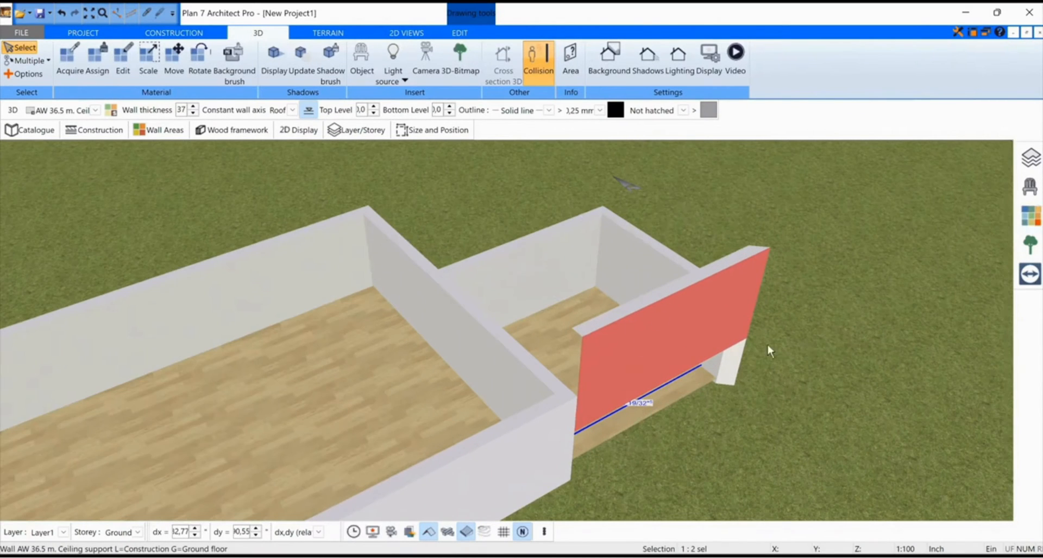
pyautogui.moveTo(685, 322)
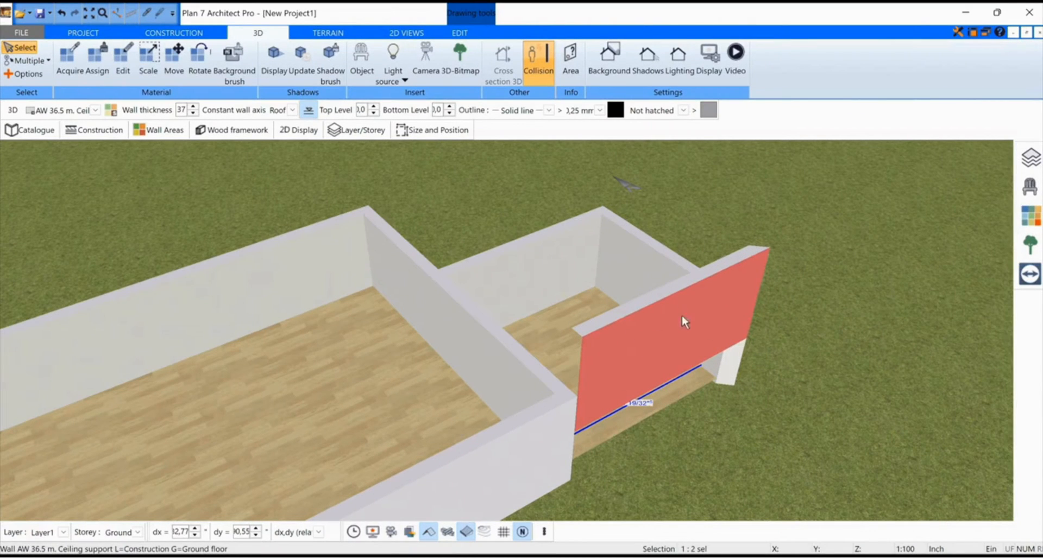
pyautogui.click(459, 32)
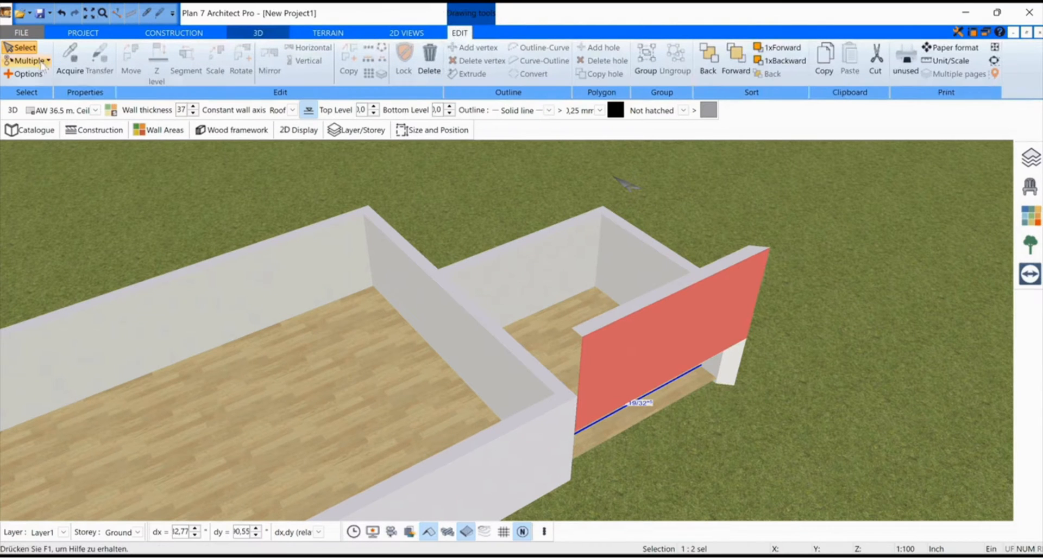
# - Copy the raised front wall's level properties onto Room 2's other walls
pyautogui.click(100, 60)
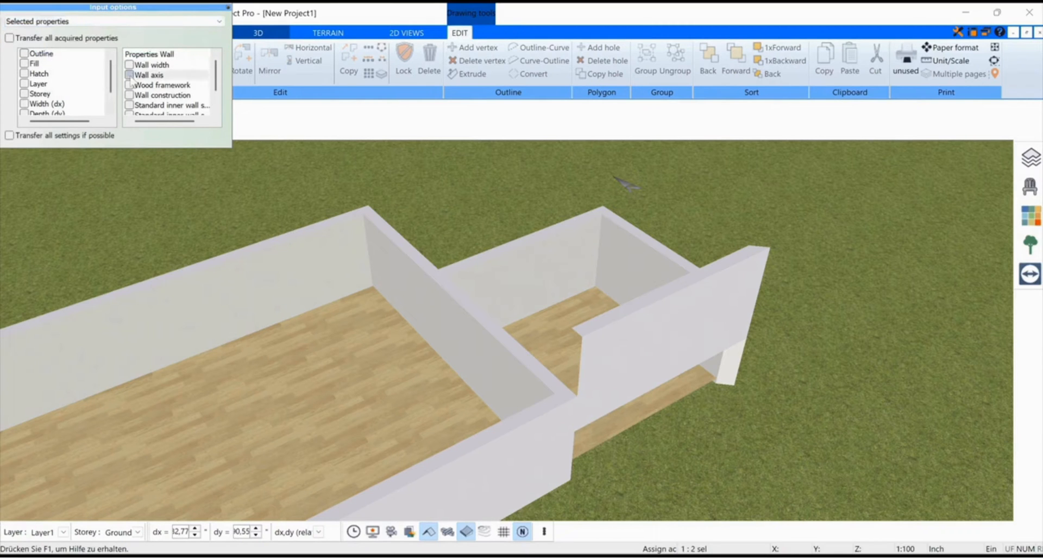
pyautogui.click(149, 74)
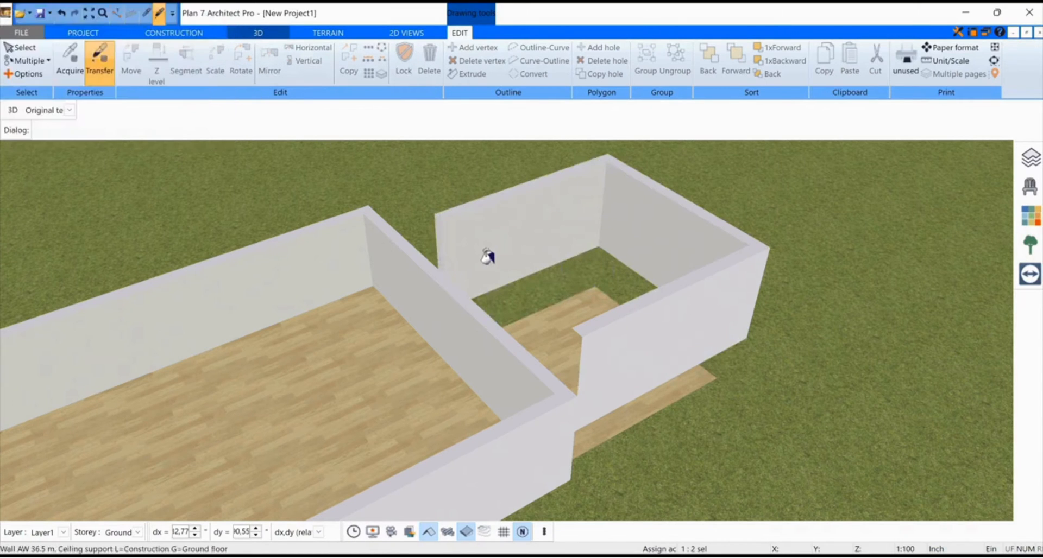
pyautogui.click(26, 47)
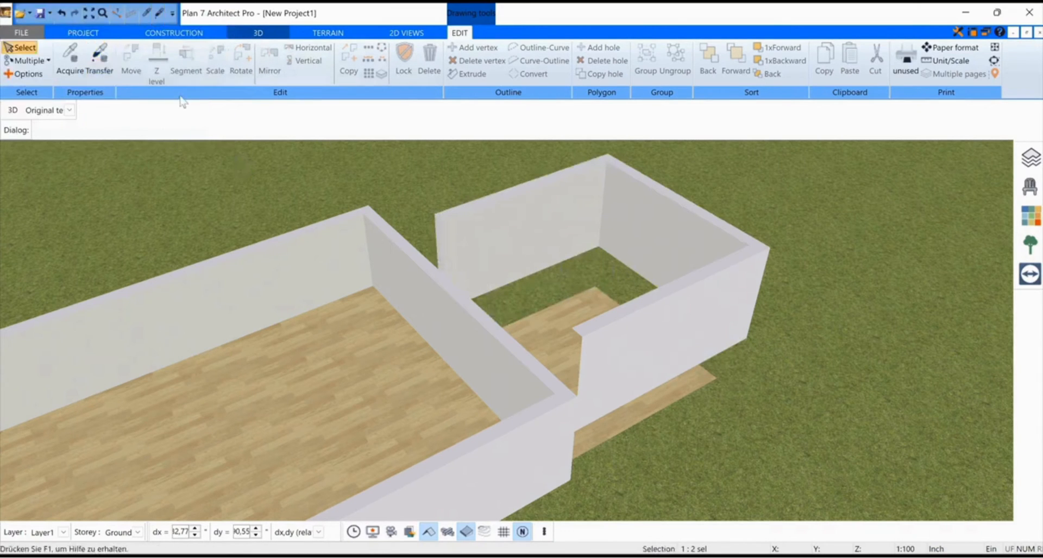
pyautogui.moveTo(491, 312)
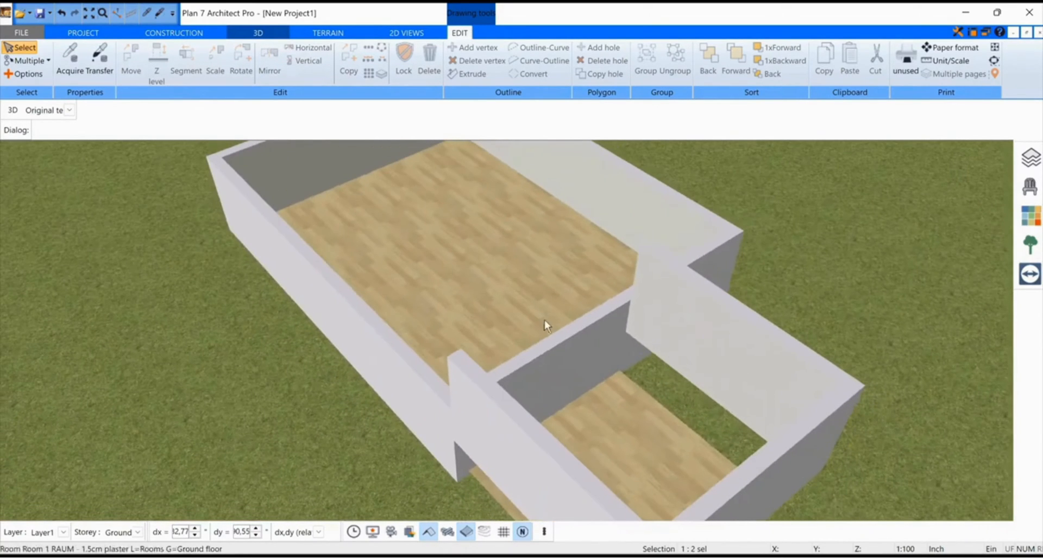
pyautogui.moveTo(610, 331)
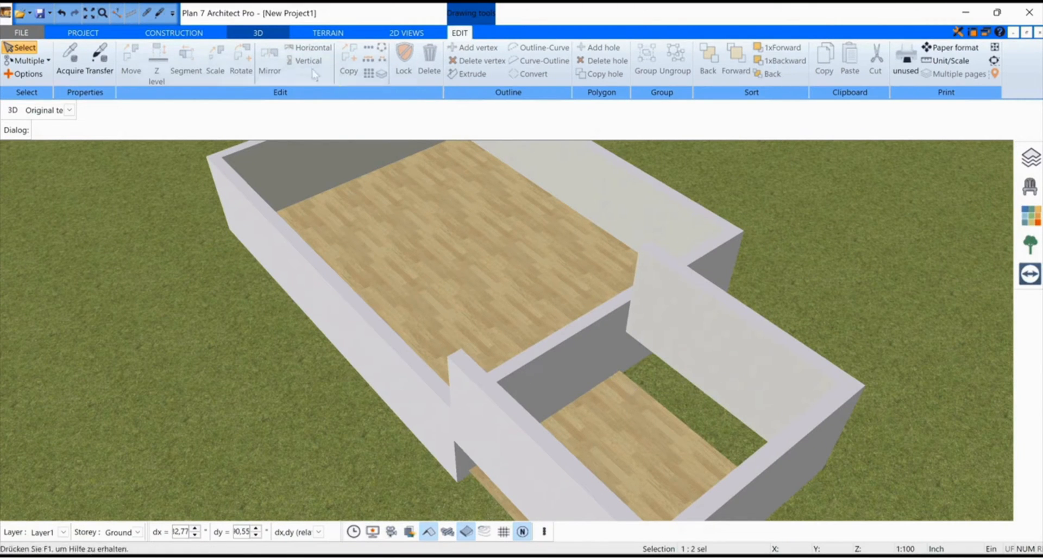
# - Break the shared Room 1–Room 2 wall where Room 2's top wall meets it
pyautogui.click(174, 32)
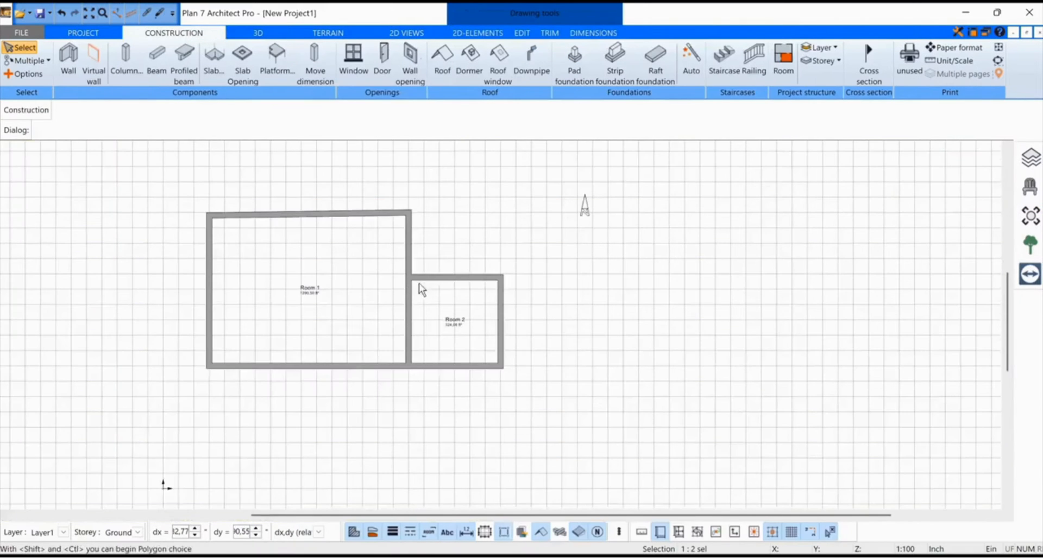
pyautogui.click(419, 289)
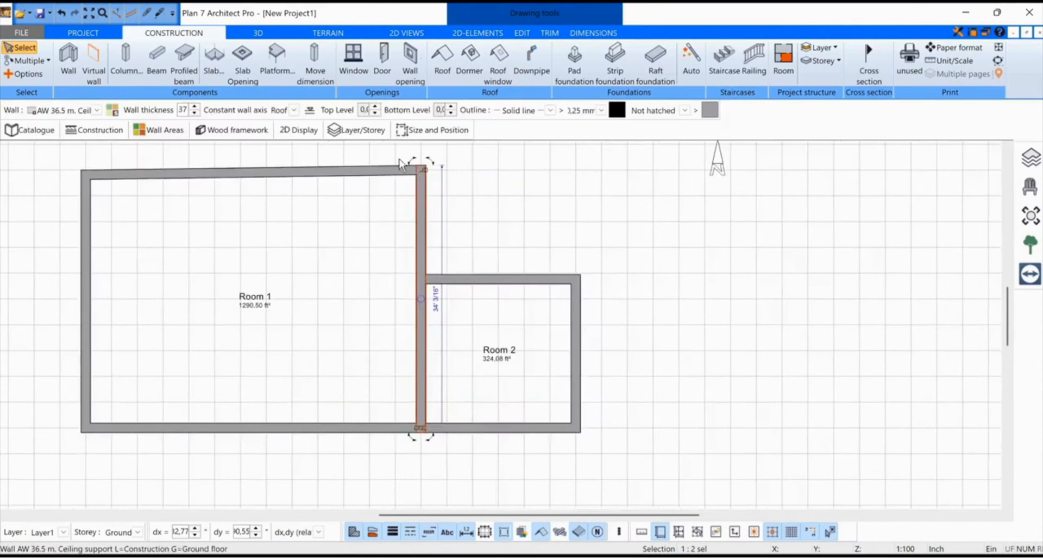
pyautogui.moveTo(593, 33)
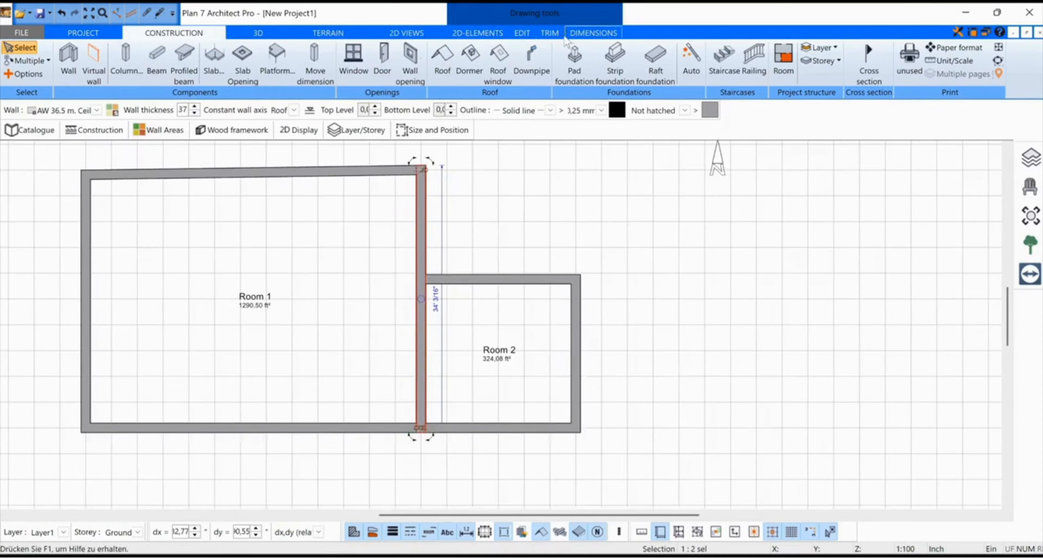
pyautogui.click(549, 32)
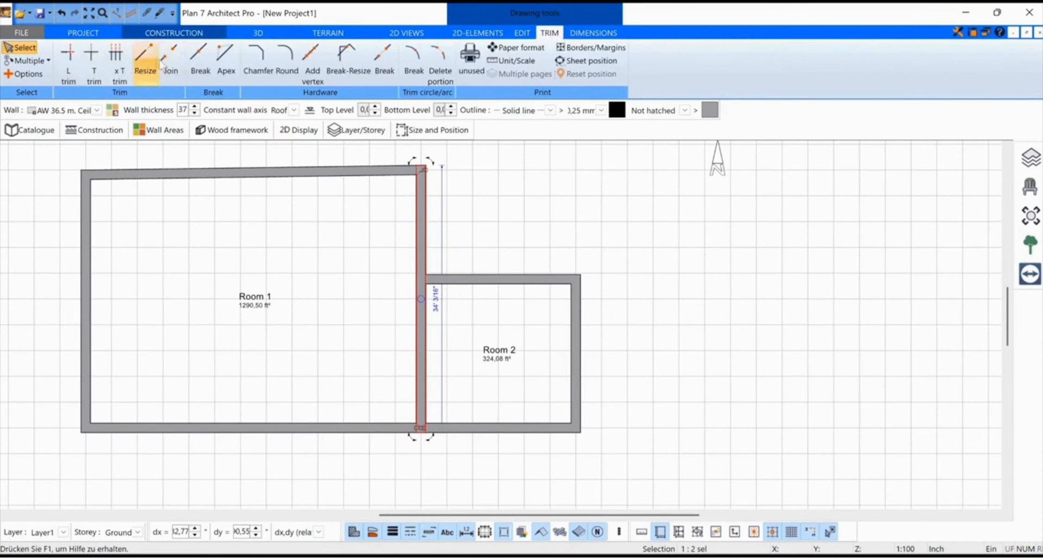
pyautogui.click(199, 60)
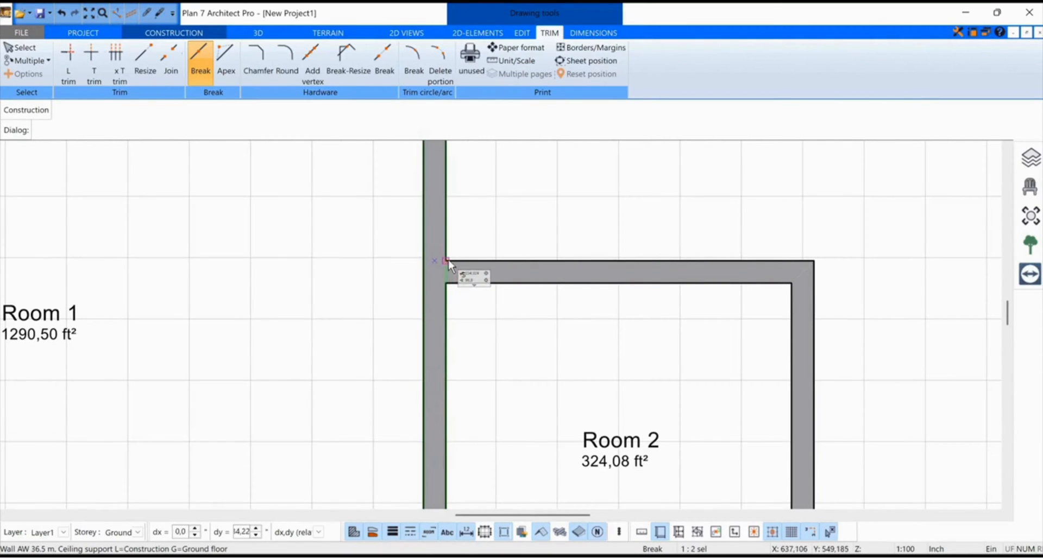
pyautogui.click(445, 263)
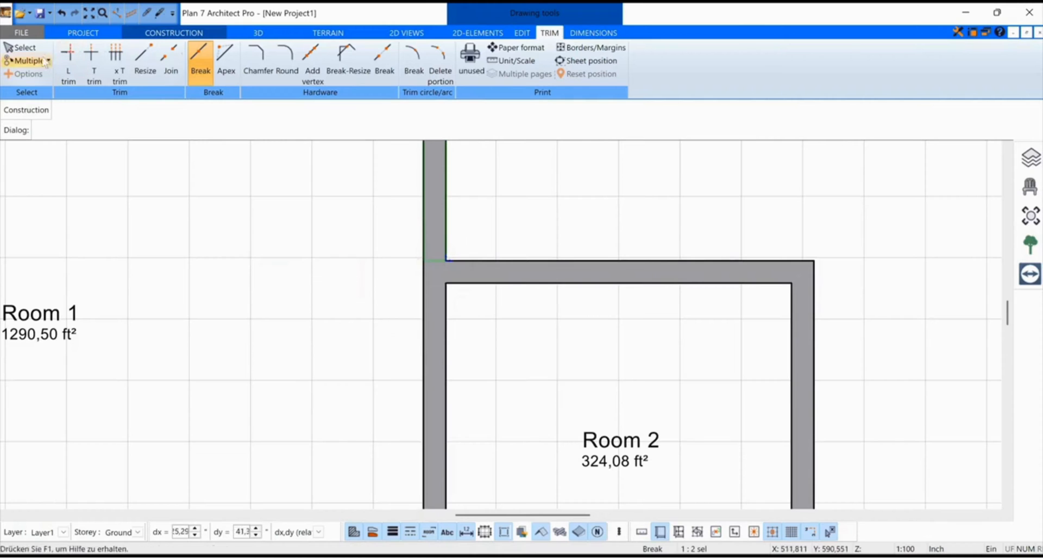
pyautogui.click(425, 339)
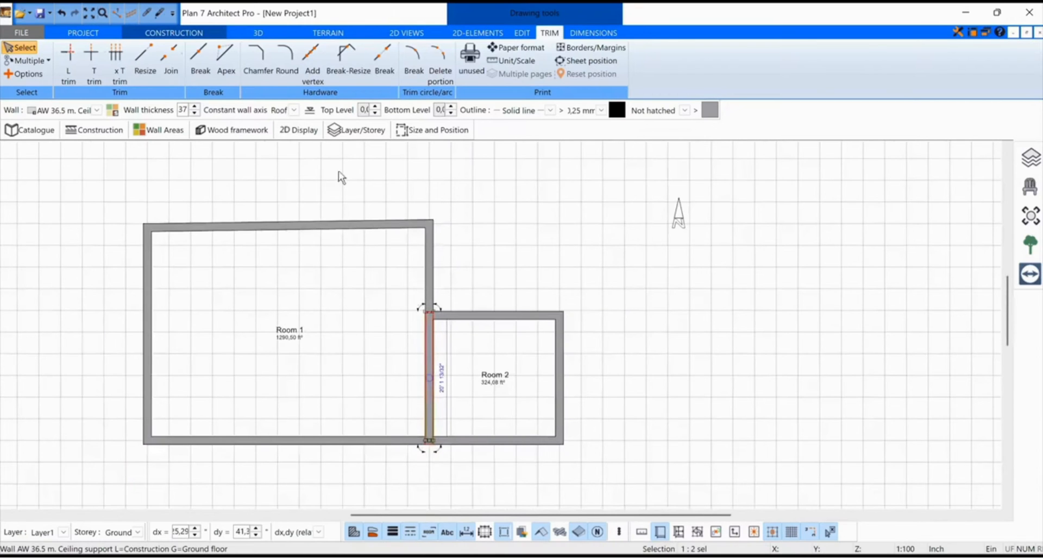
# - Set the split-off dividing wall's top level to 0 relative to the structural slab top
pyautogui.click(257, 32)
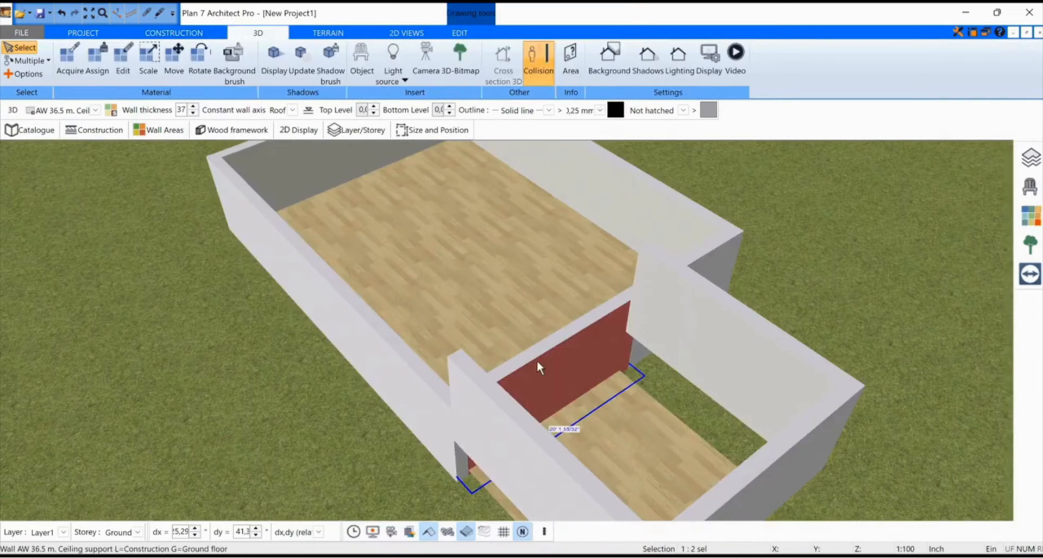
pyautogui.moveTo(542, 409)
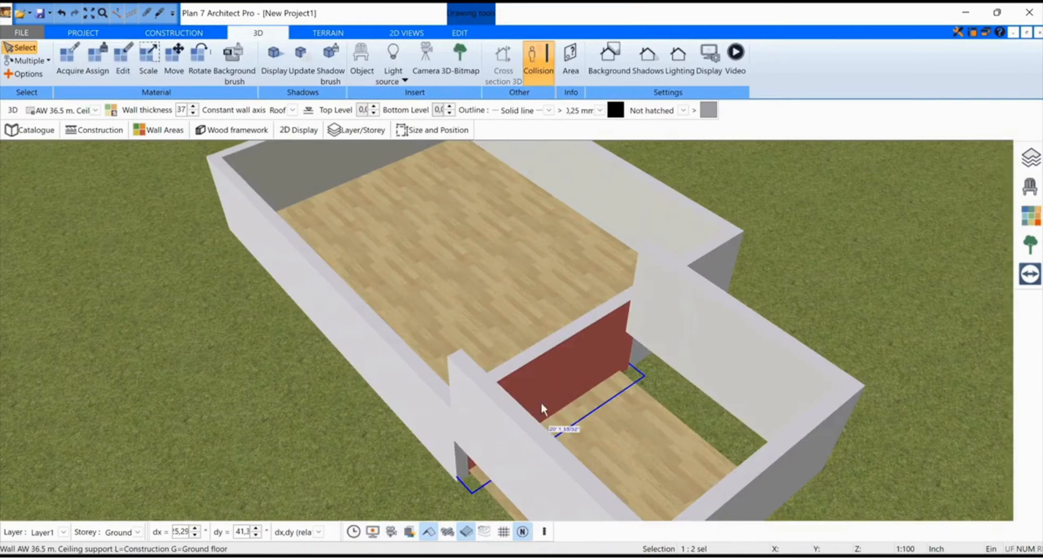
pyautogui.moveTo(426, 242)
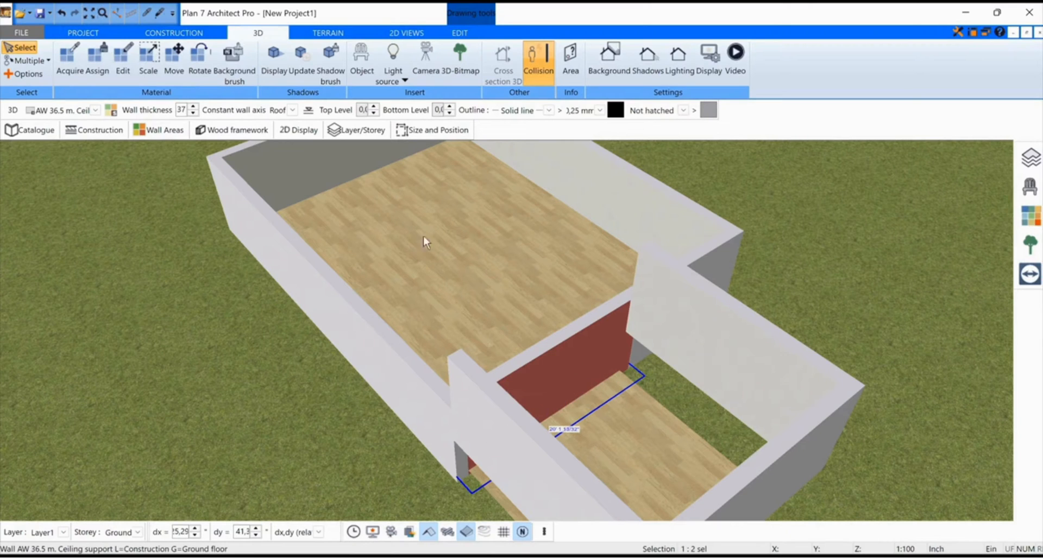
pyautogui.click(94, 130)
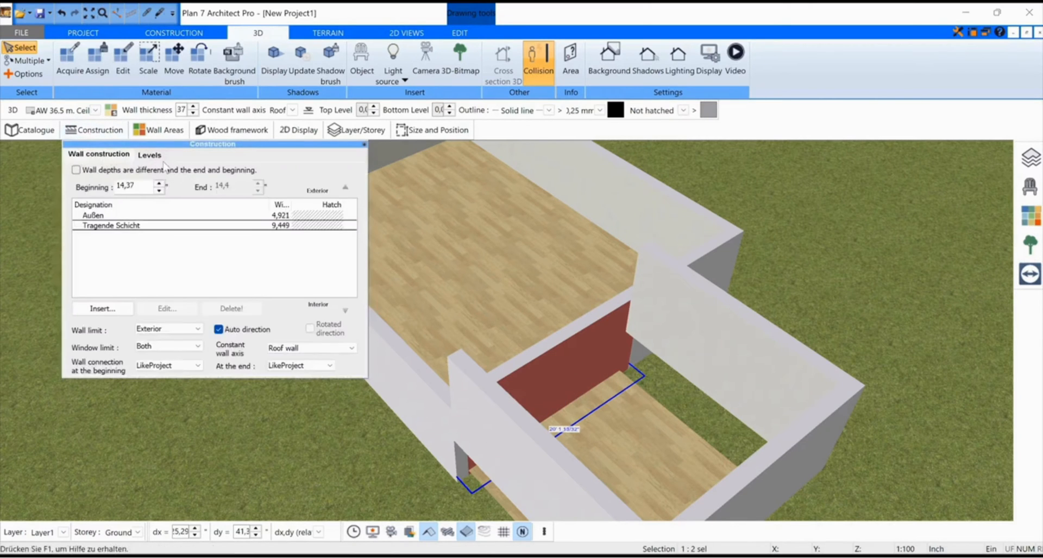
pyautogui.click(148, 154)
pyautogui.write('7')
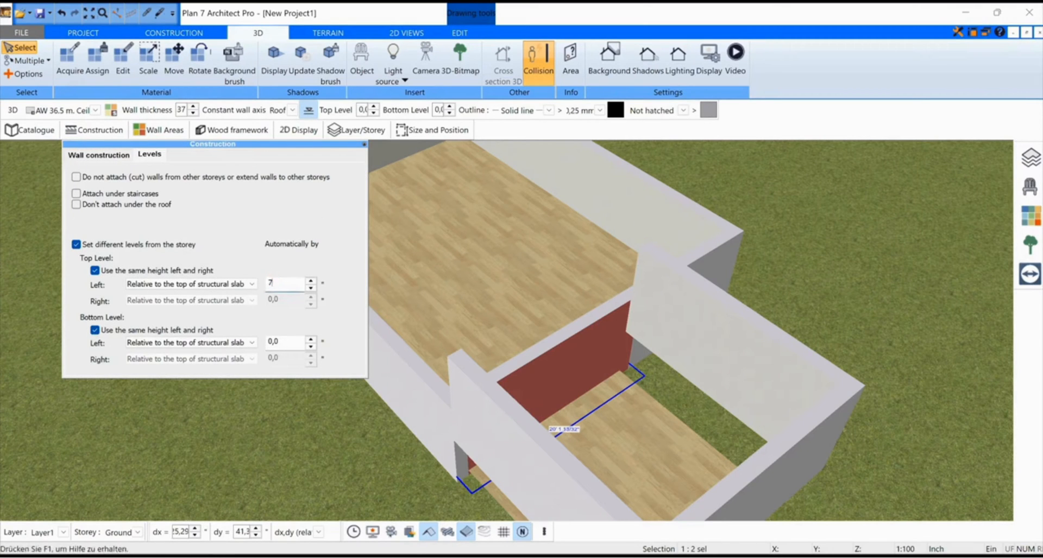
pyautogui.write('0')
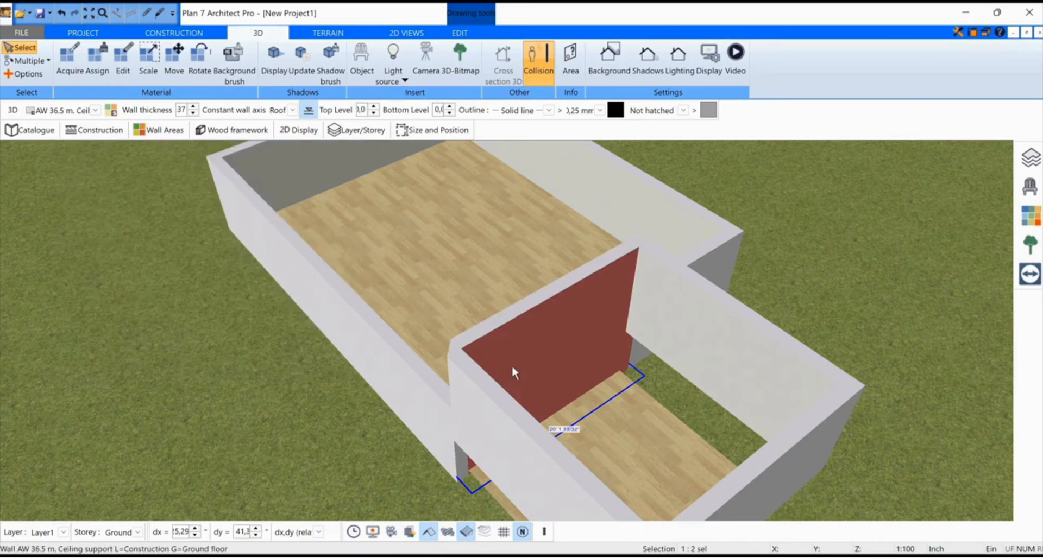
pyautogui.moveTo(514, 372); pyautogui.dragTo(510, 402)
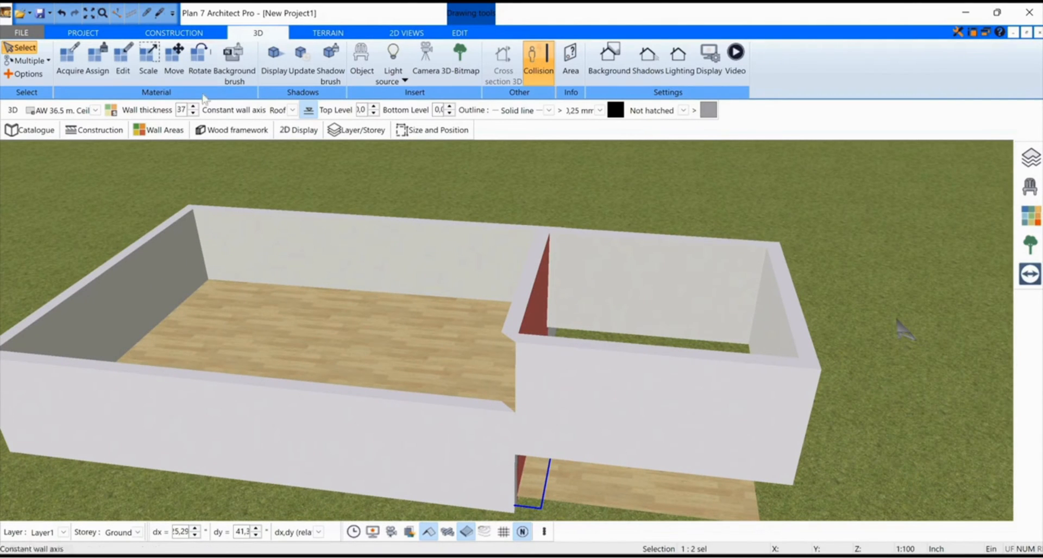
pyautogui.click(173, 33)
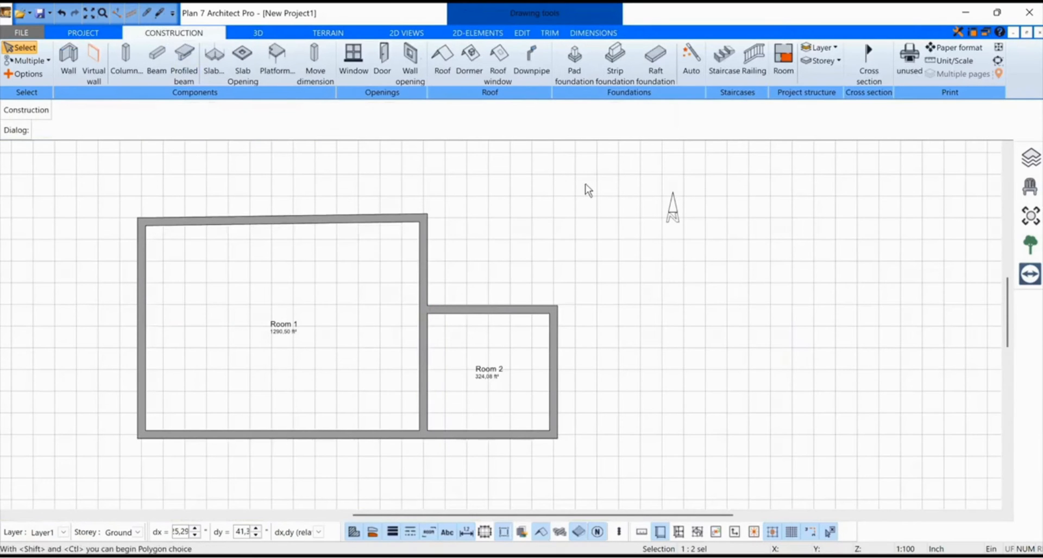
# - Draw section line A--A from left of Room 1 to right of Room 2
pyautogui.click(868, 60)
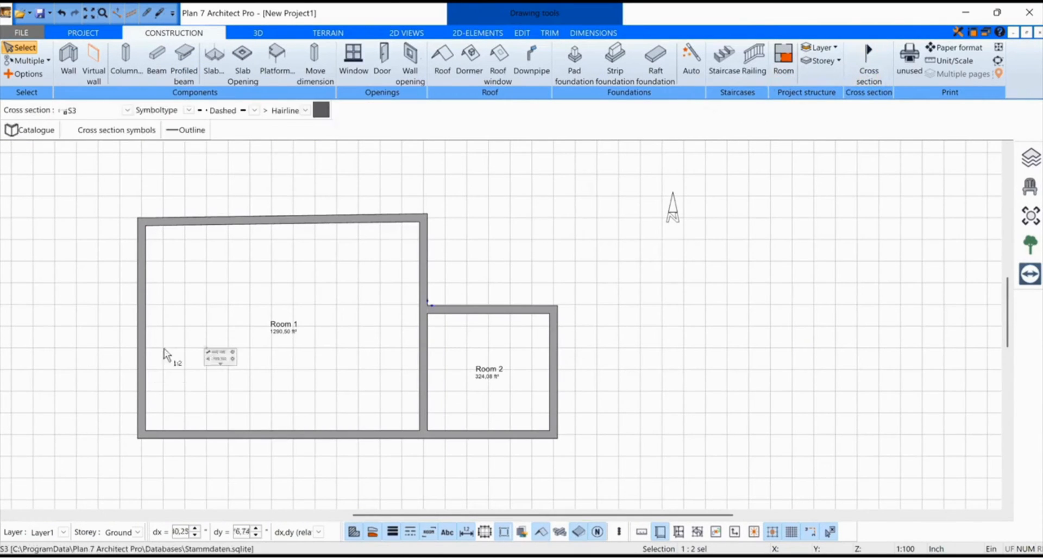
pyautogui.click(868, 60)
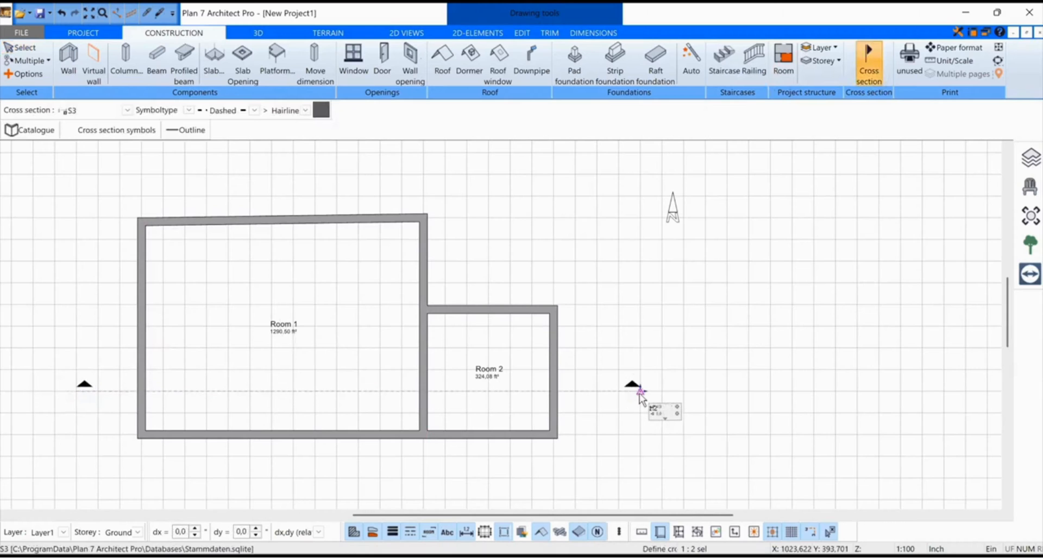
pyautogui.click(641, 392)
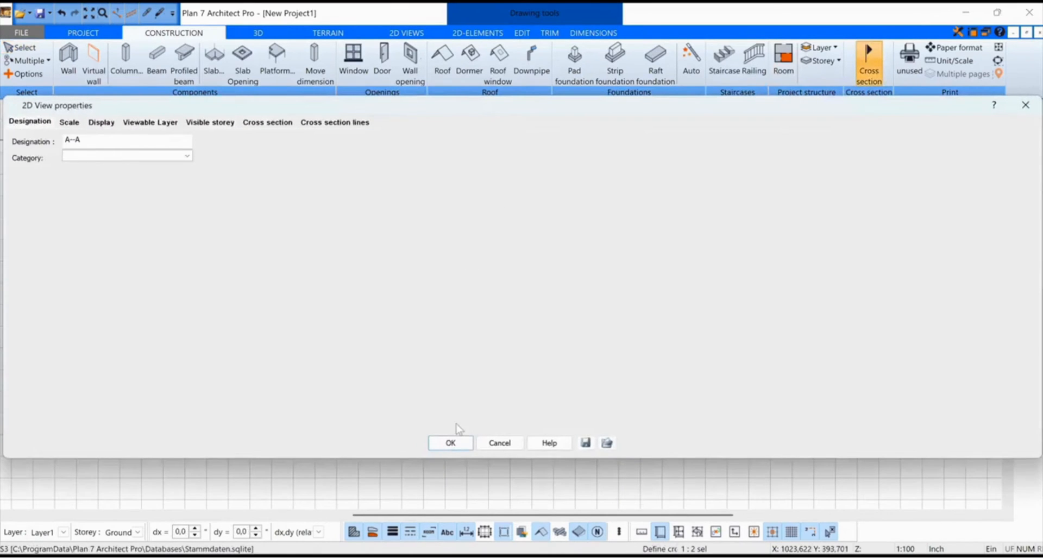
pyautogui.click(450, 443)
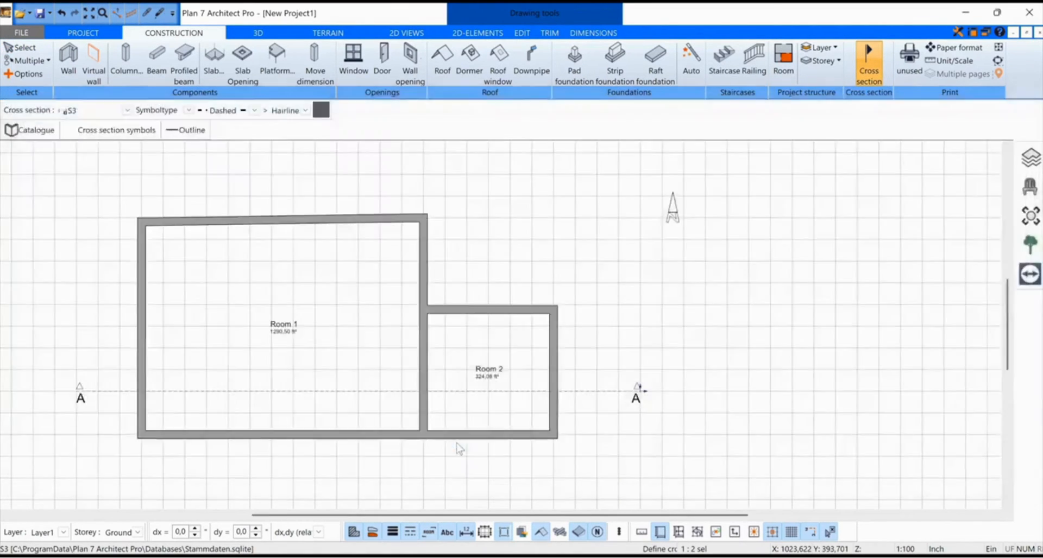
pyautogui.click(406, 33)
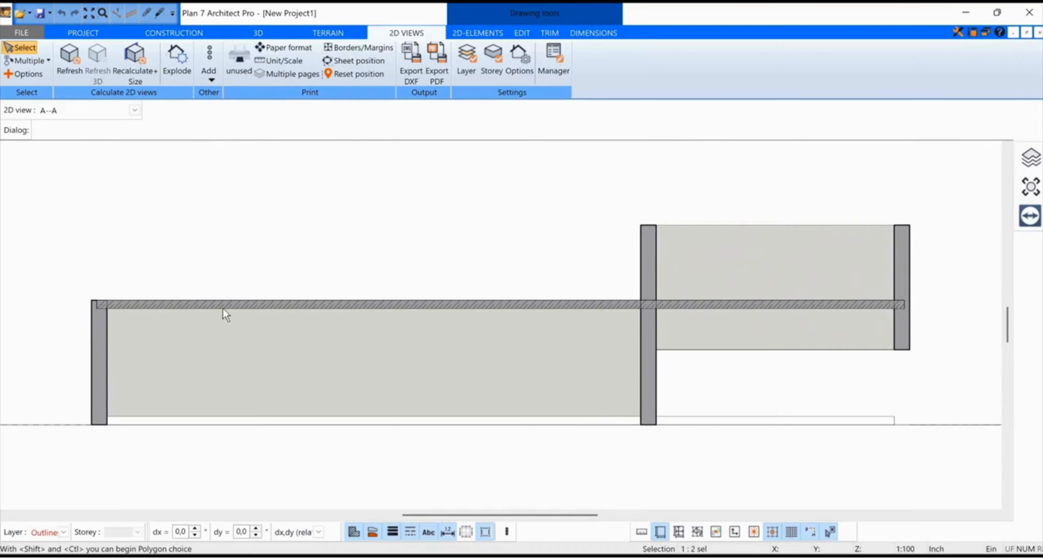
pyautogui.moveTo(802, 318)
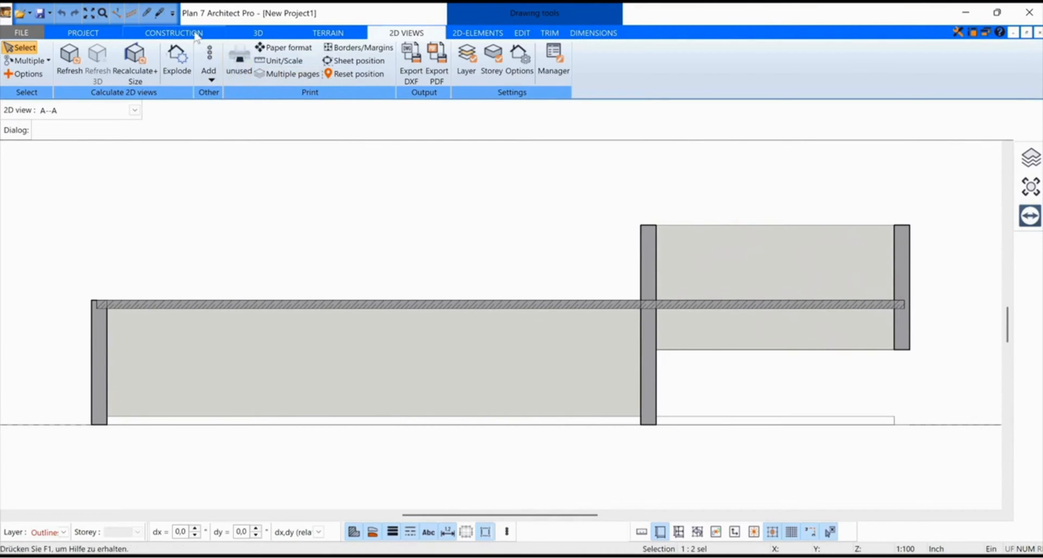
# - Tick 'Don't create automatic slabs' for the Ground floor storey
pyautogui.click(173, 32)
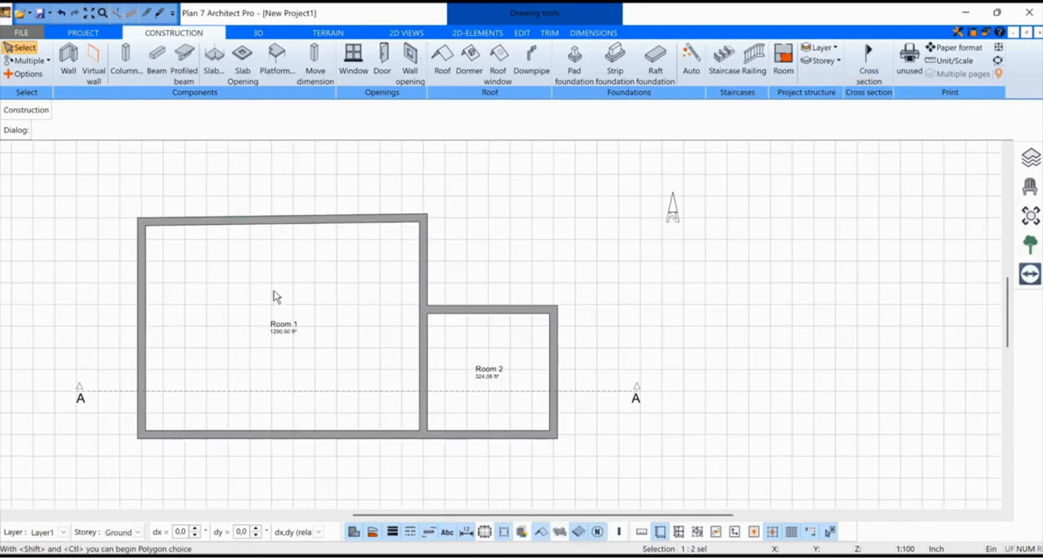
pyautogui.click(1030, 158)
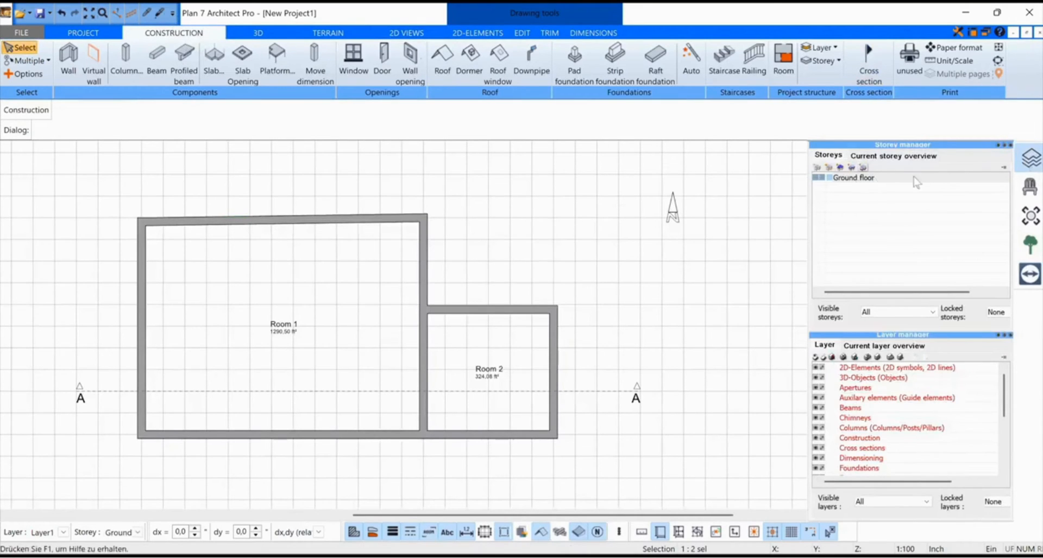
pyautogui.moveTo(853, 166)
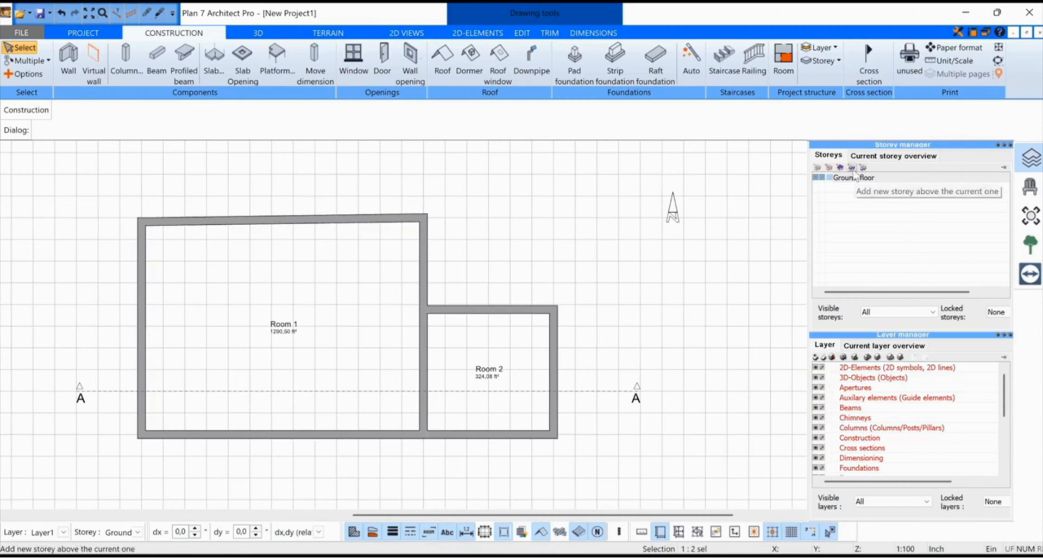
pyautogui.moveTo(839, 167)
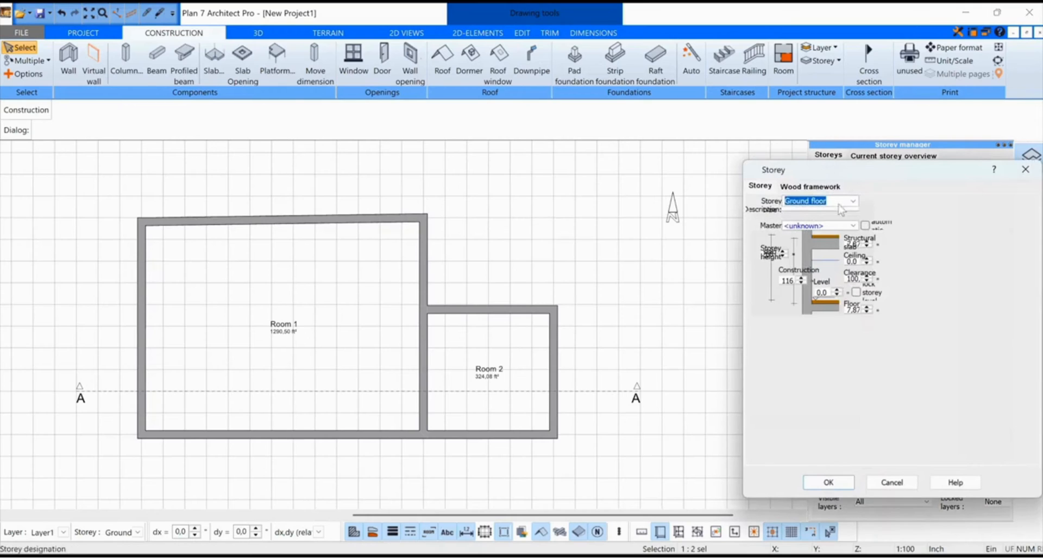
pyautogui.click(865, 225)
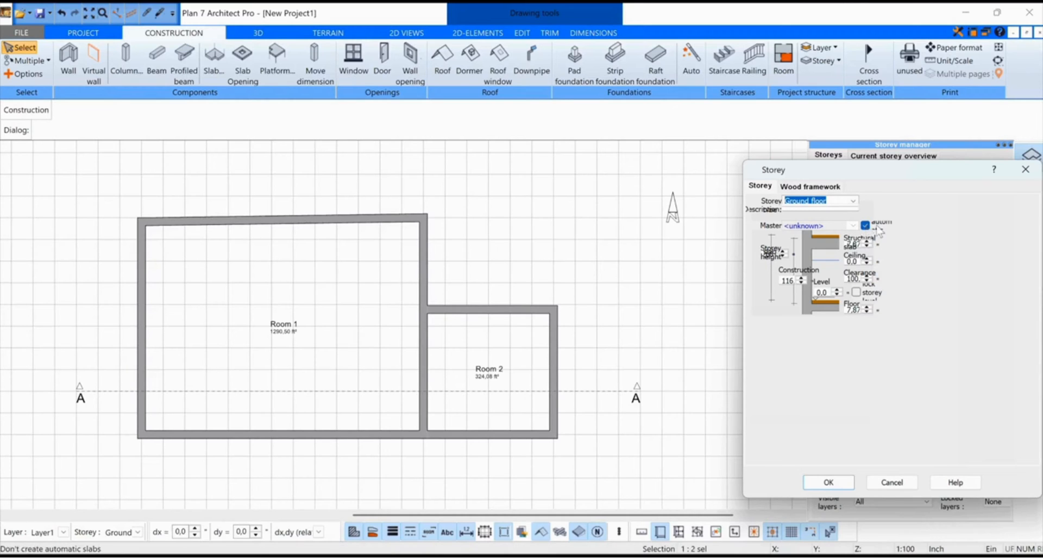
pyautogui.moveTo(829, 469)
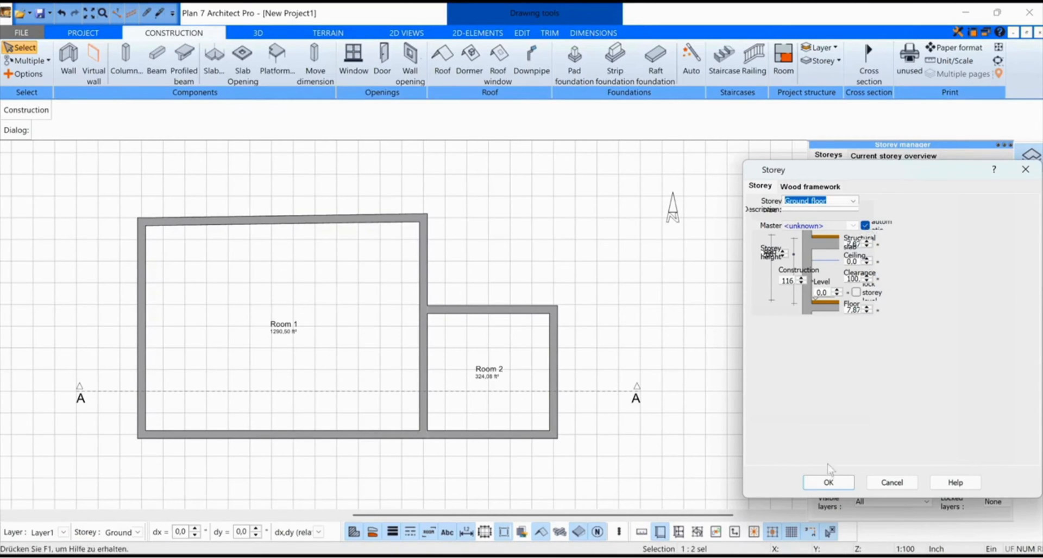
pyautogui.click(828, 482)
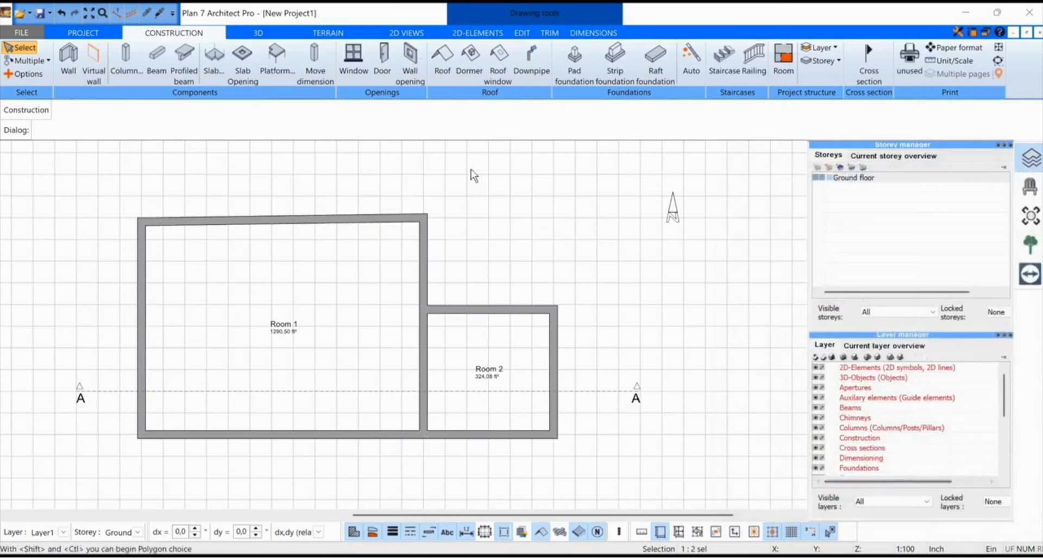
# - Refresh section A--A so the automatic floor slab no longer appears
pyautogui.click(407, 32)
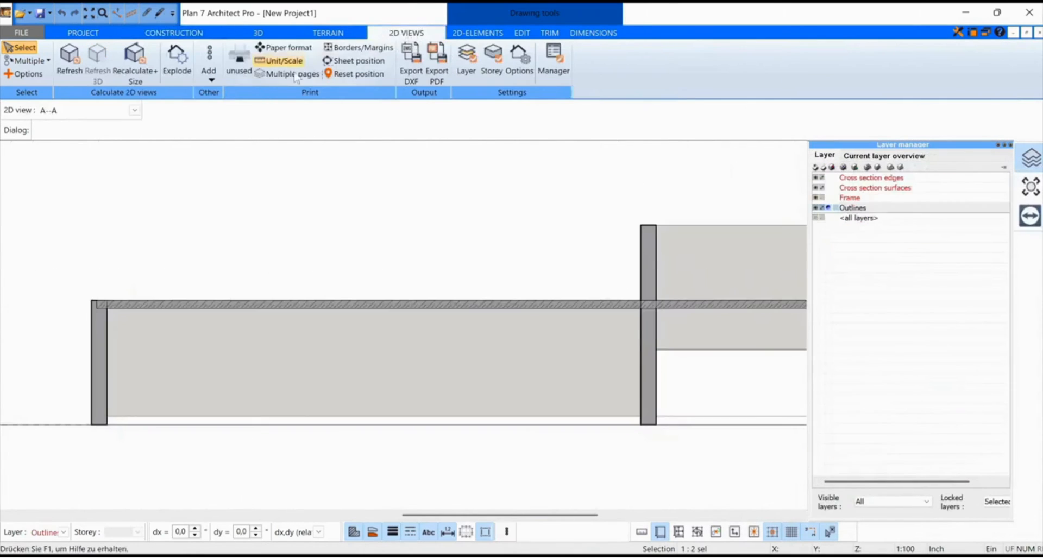
pyautogui.click(1030, 157)
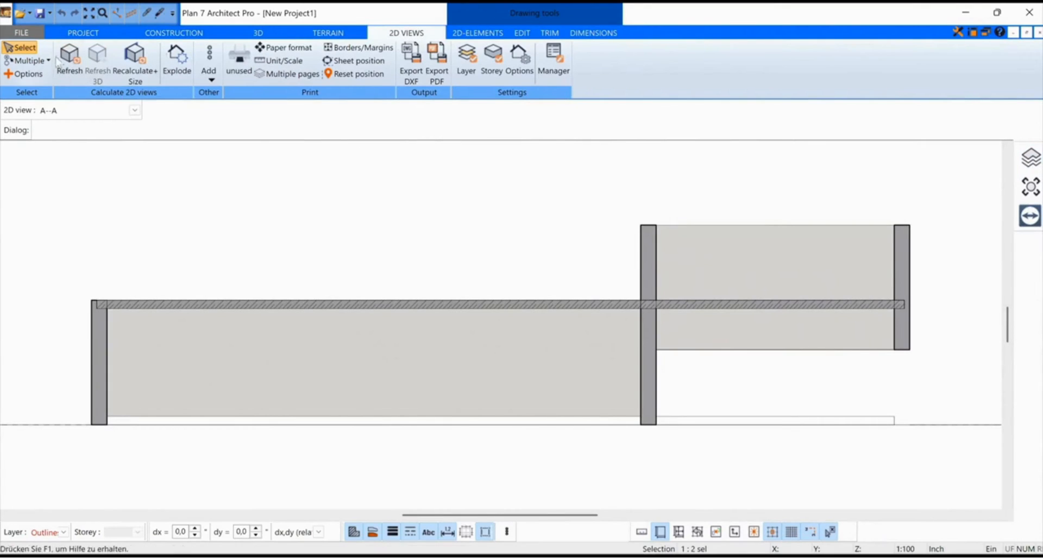
pyautogui.click(69, 59)
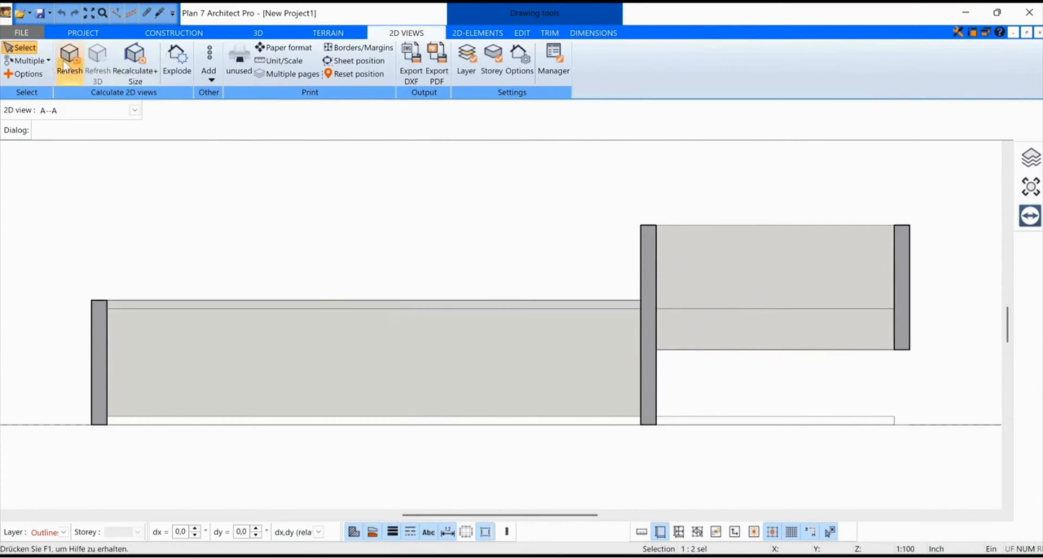
pyautogui.moveTo(769, 322)
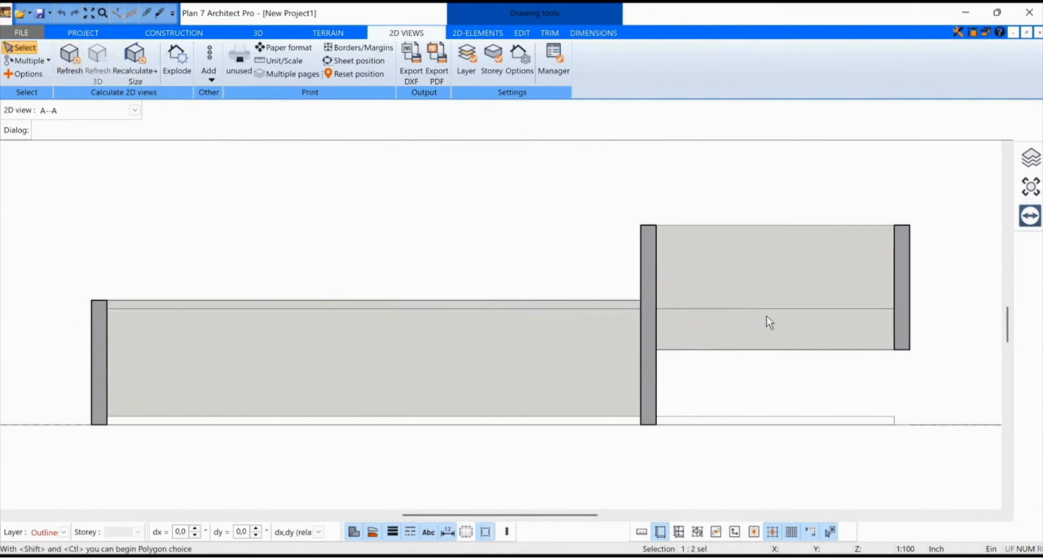
pyautogui.moveTo(177, 57)
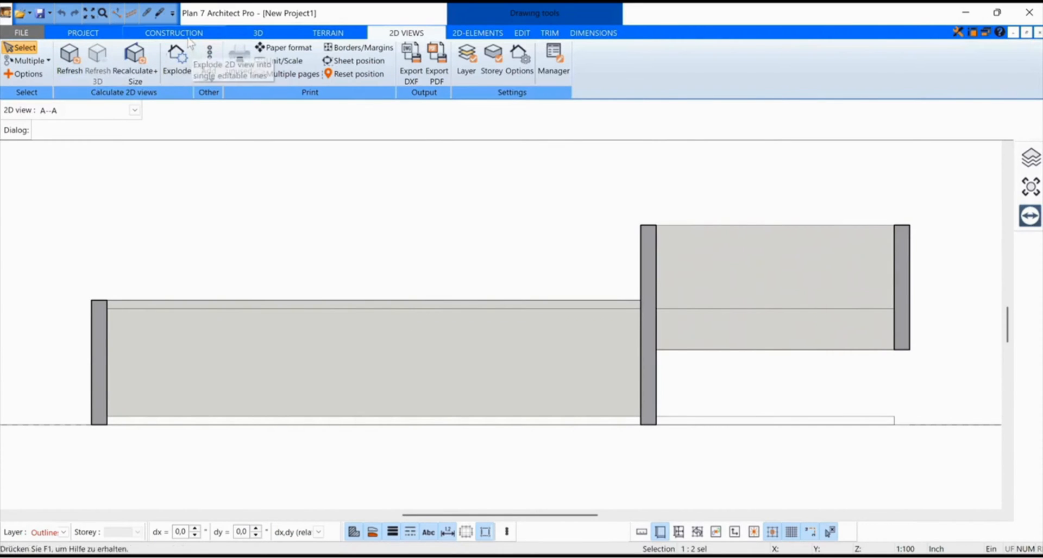
pyautogui.click(174, 32)
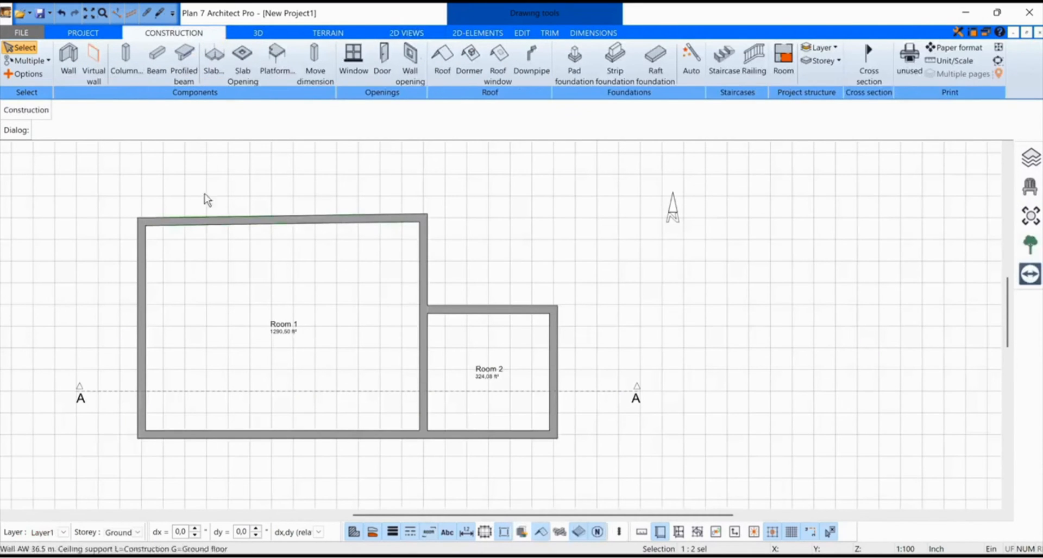
# - Draw a slab polygon around Room 1's corners and check it in 3D
pyautogui.click(213, 60)
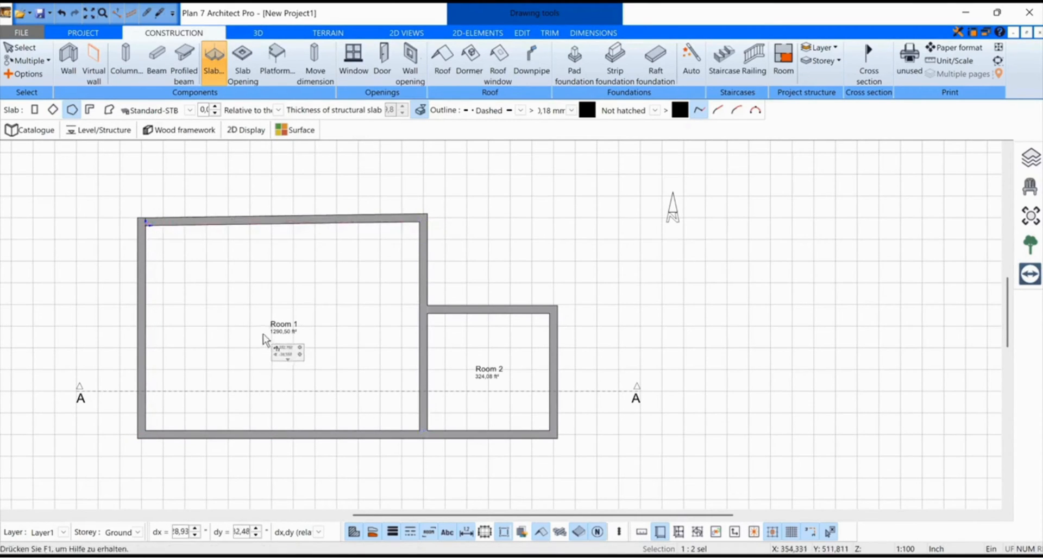
pyautogui.click(24, 52)
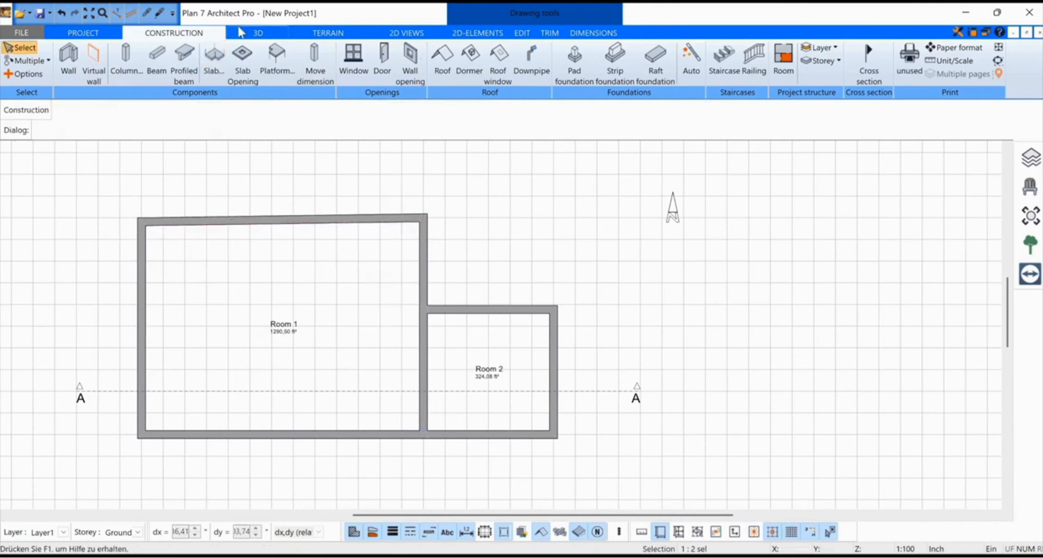
pyautogui.click(257, 33)
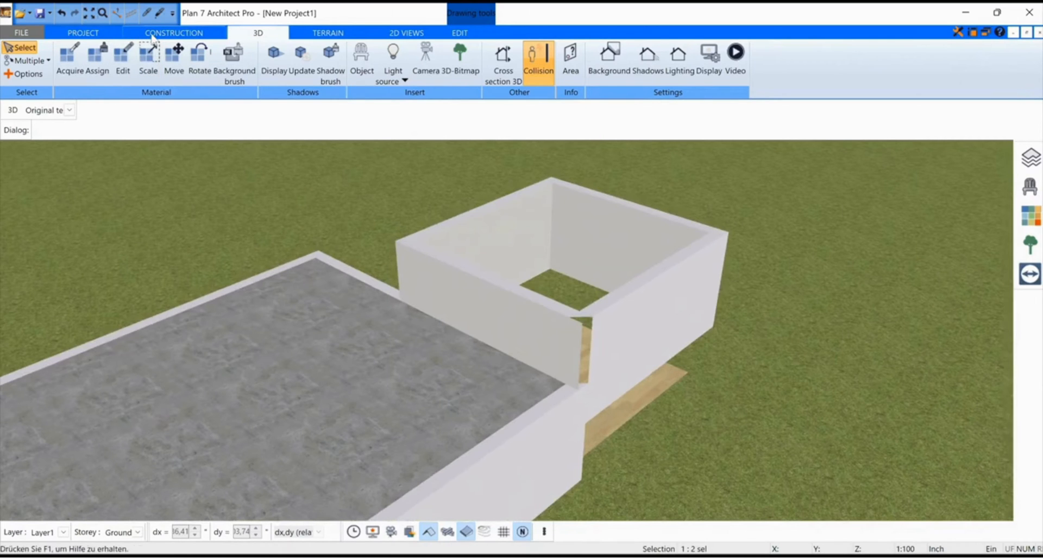
# - Raise Room 2's slab to bottom level 70 with thickness 9,8, and check it in 3D
pyautogui.click(174, 32)
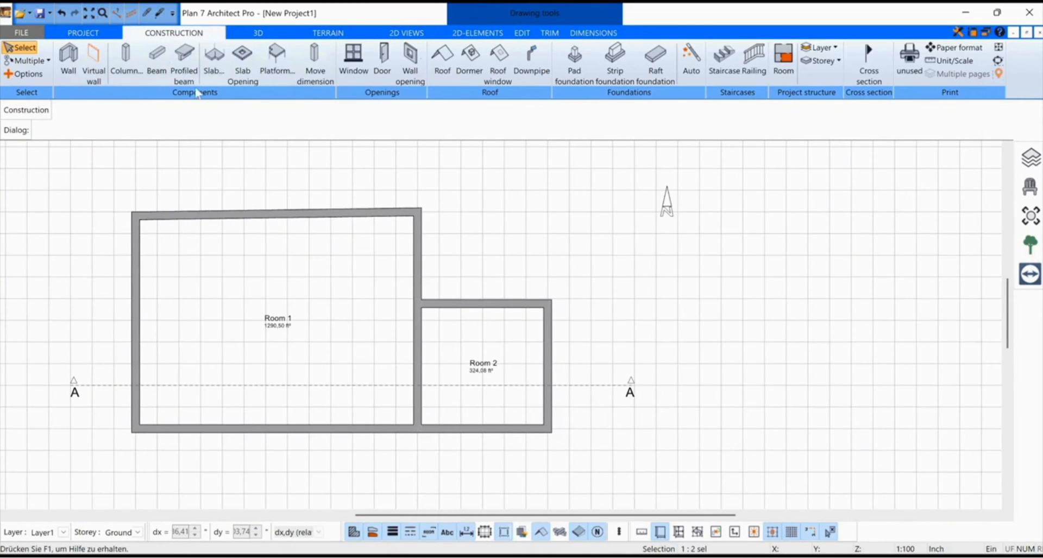
pyautogui.click(213, 59)
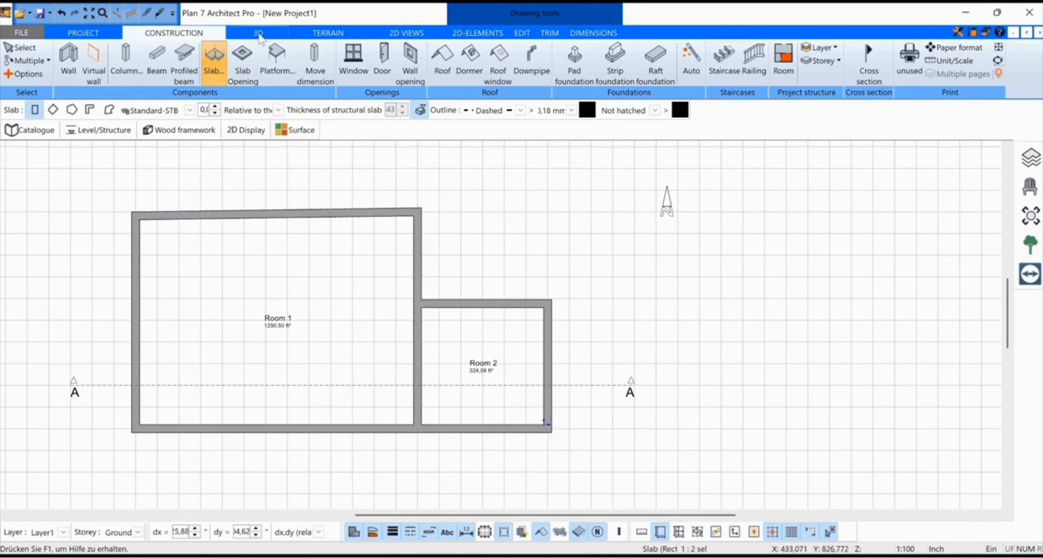
pyautogui.click(257, 32)
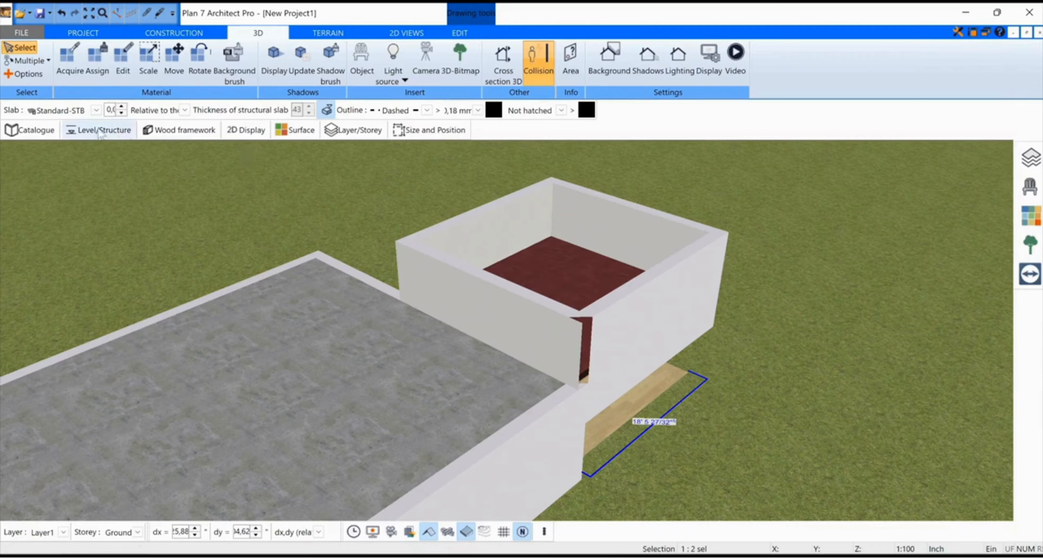
pyautogui.click(104, 129)
pyautogui.write('70')
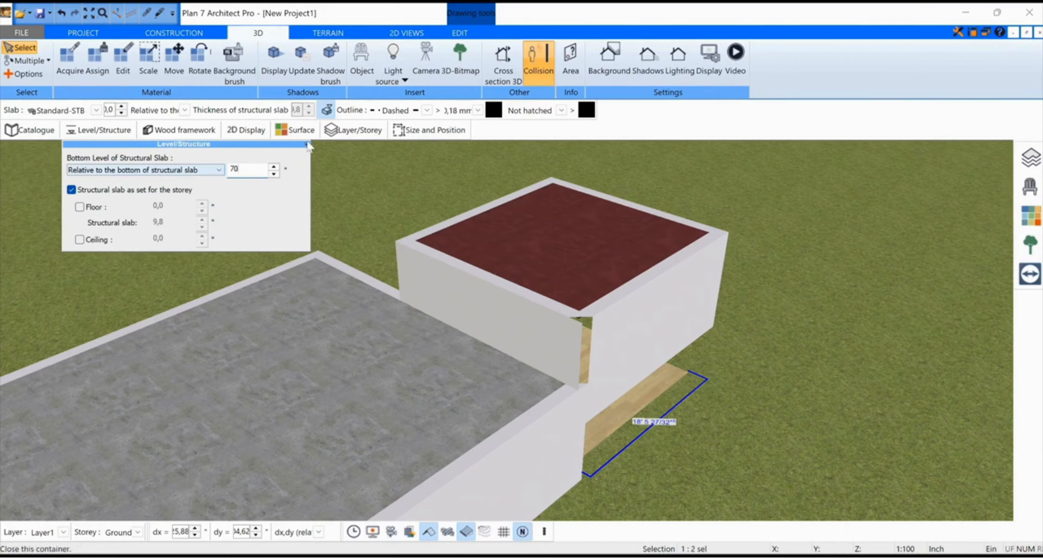
pyautogui.click(305, 144)
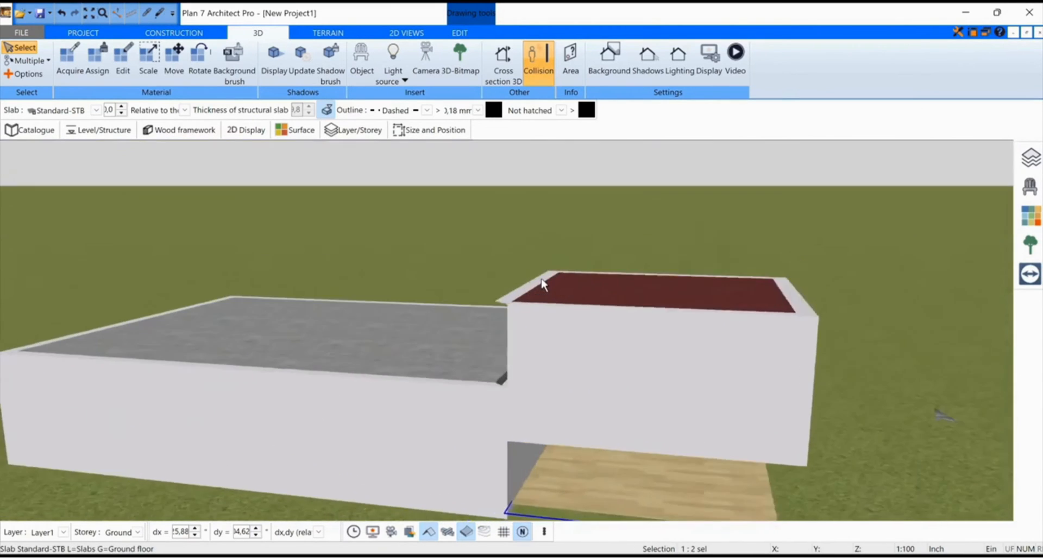
pyautogui.moveTo(542, 285); pyautogui.dragTo(612, 421)
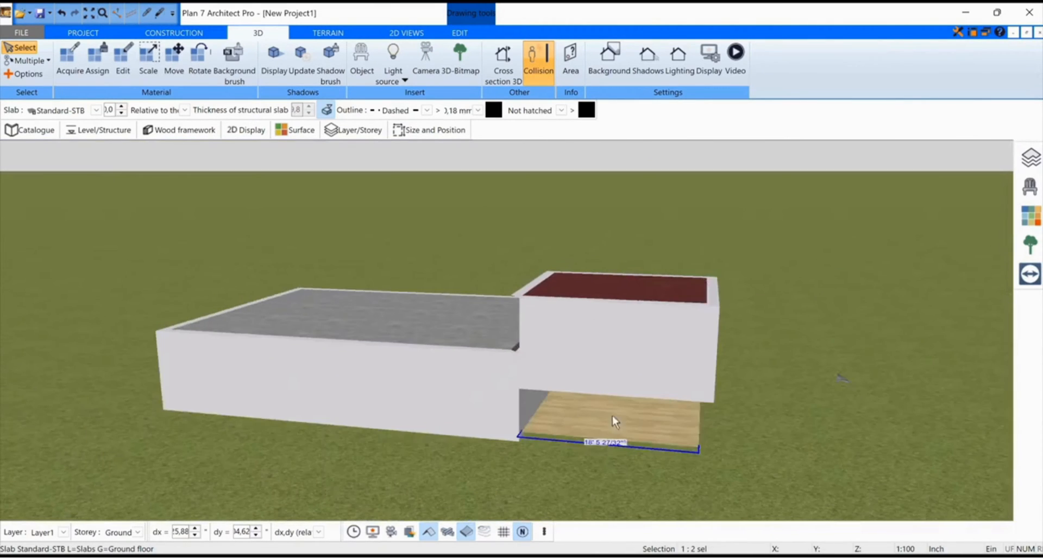
pyautogui.moveTo(640, 433)
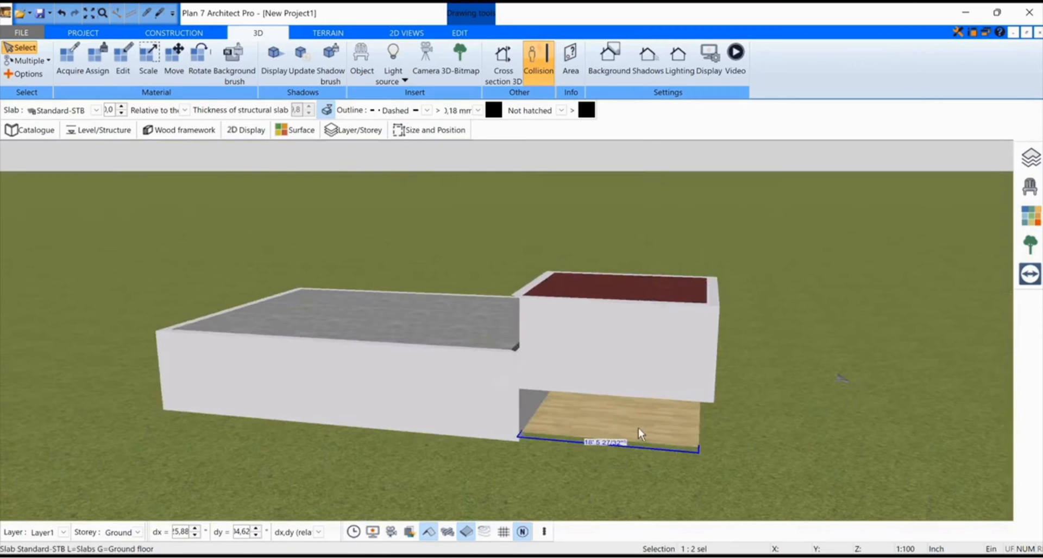
# - Override Room 2's floor thickness with 77,874 instead of the storey default, and check it in 3D
pyautogui.click(174, 32)
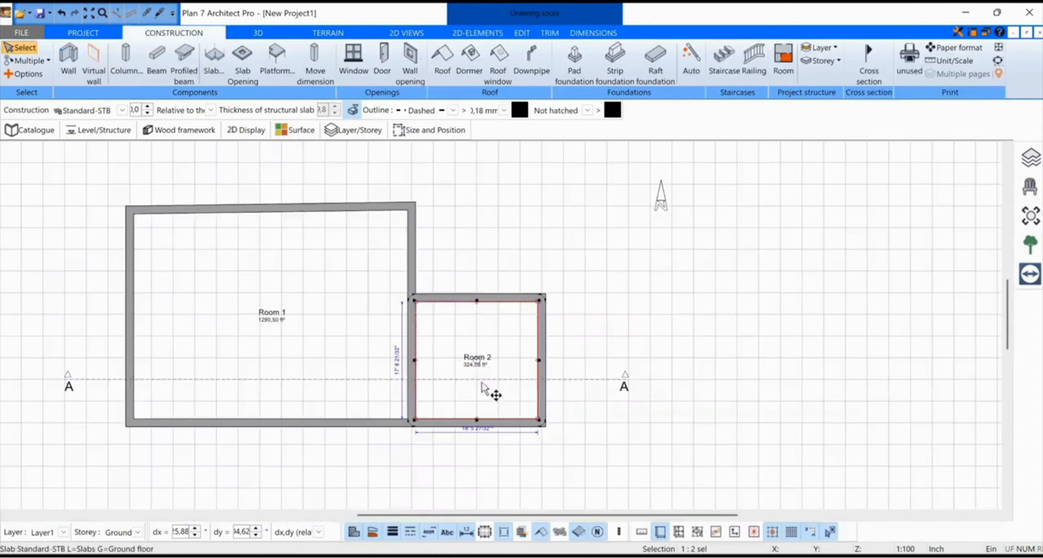
pyautogui.click(158, 129)
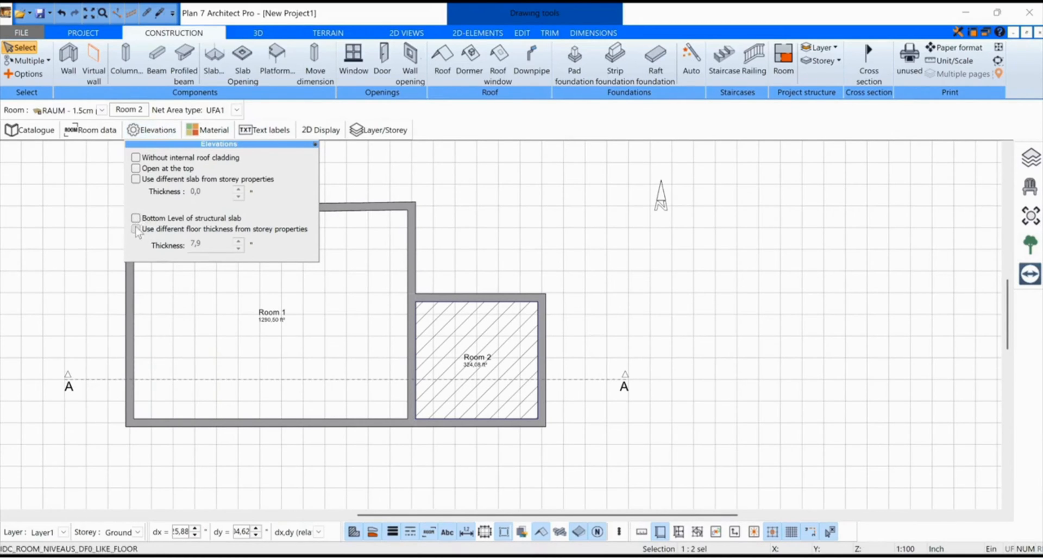
pyautogui.click(136, 229)
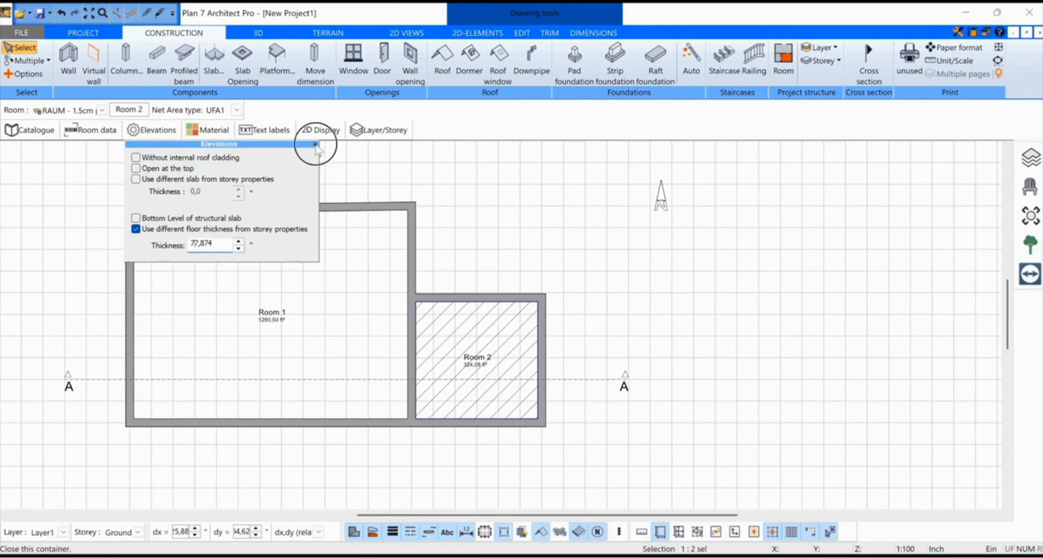
pyautogui.click(258, 33)
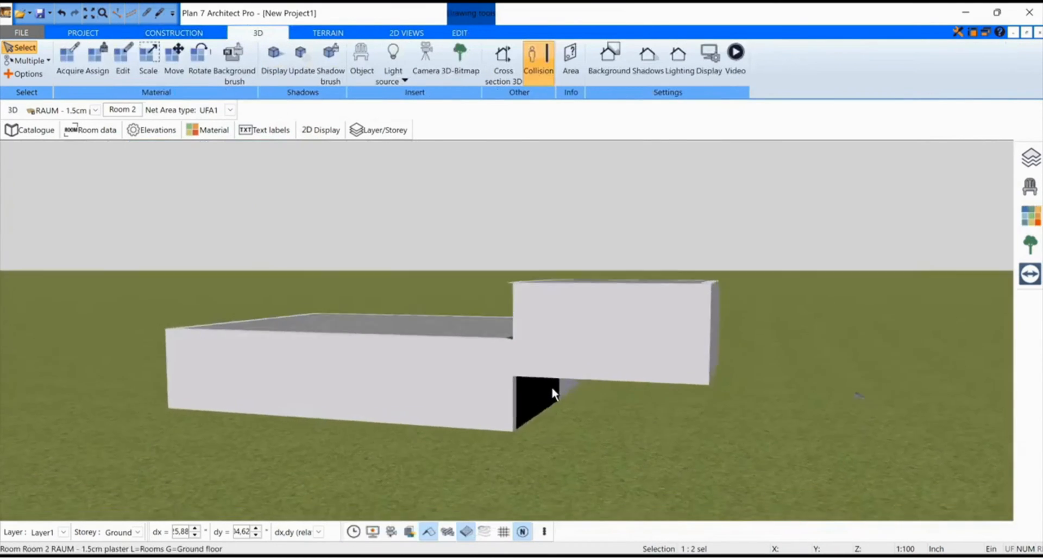
pyautogui.moveTo(555, 392); pyautogui.dragTo(592, 389)
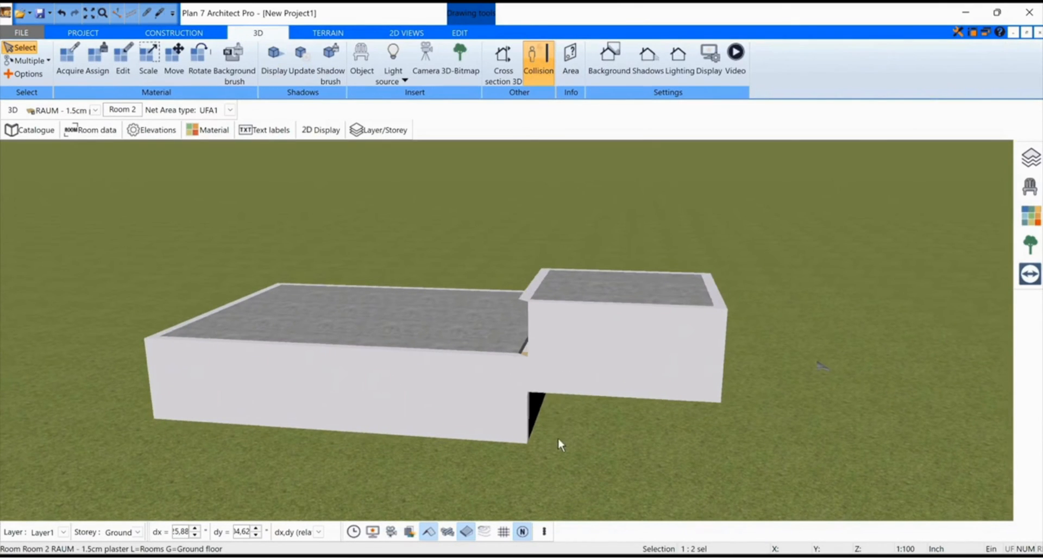
# - Add Storey 3 above, copying all walls with their doors, windows and openings
pyautogui.click(1030, 157)
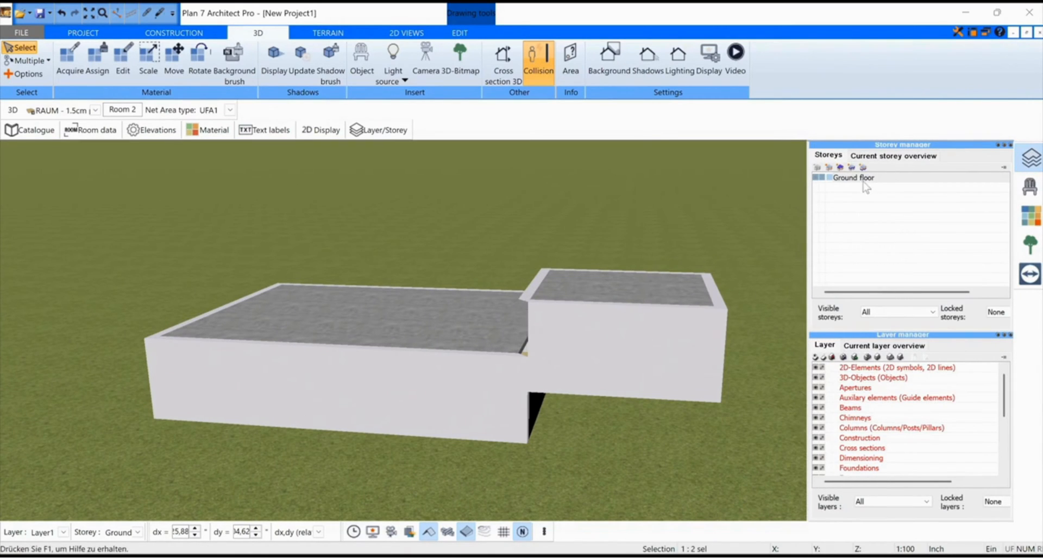
pyautogui.moveTo(851, 167)
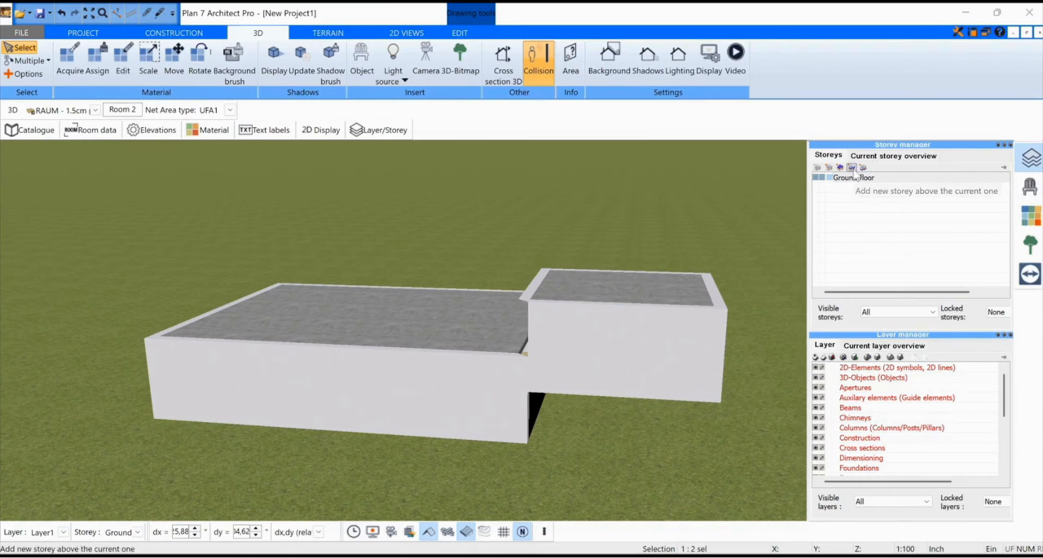
pyautogui.click(850, 167)
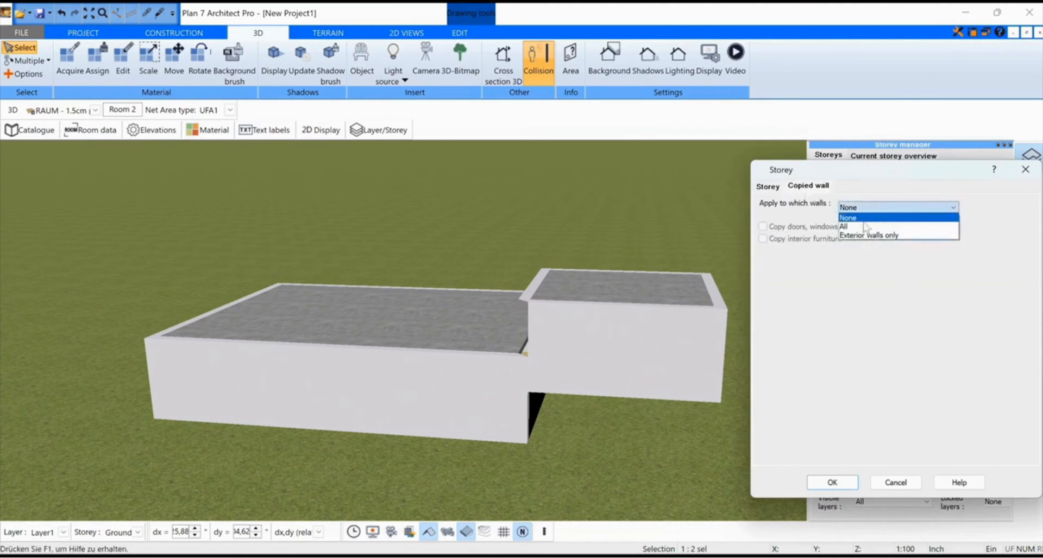
pyautogui.click(844, 226)
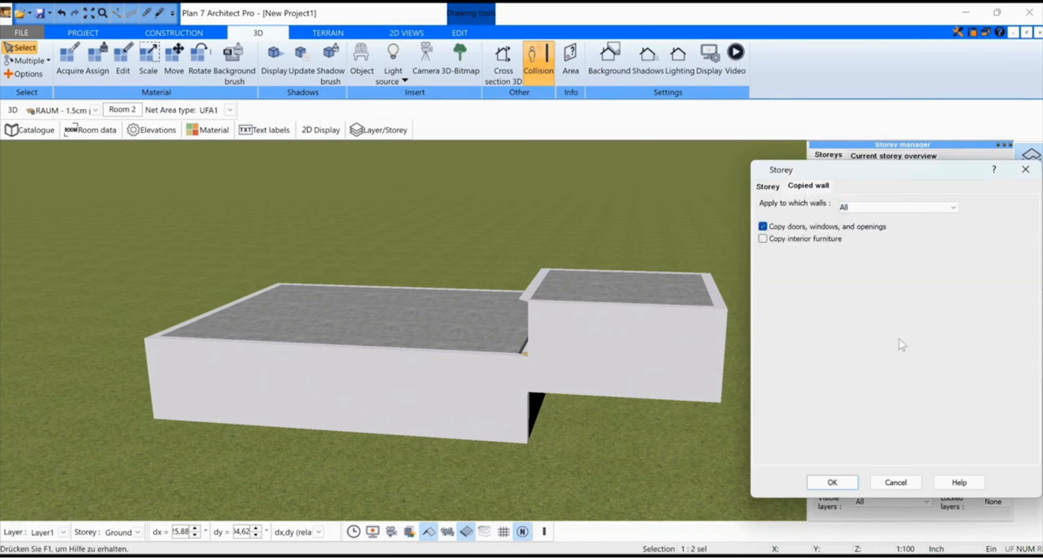
pyautogui.click(830, 482)
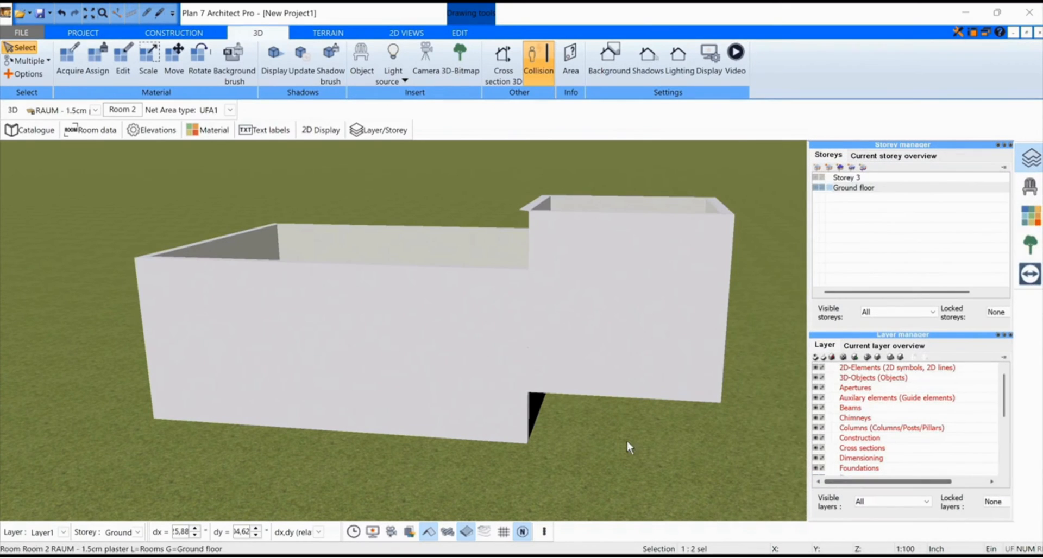
pyautogui.moveTo(430, 318)
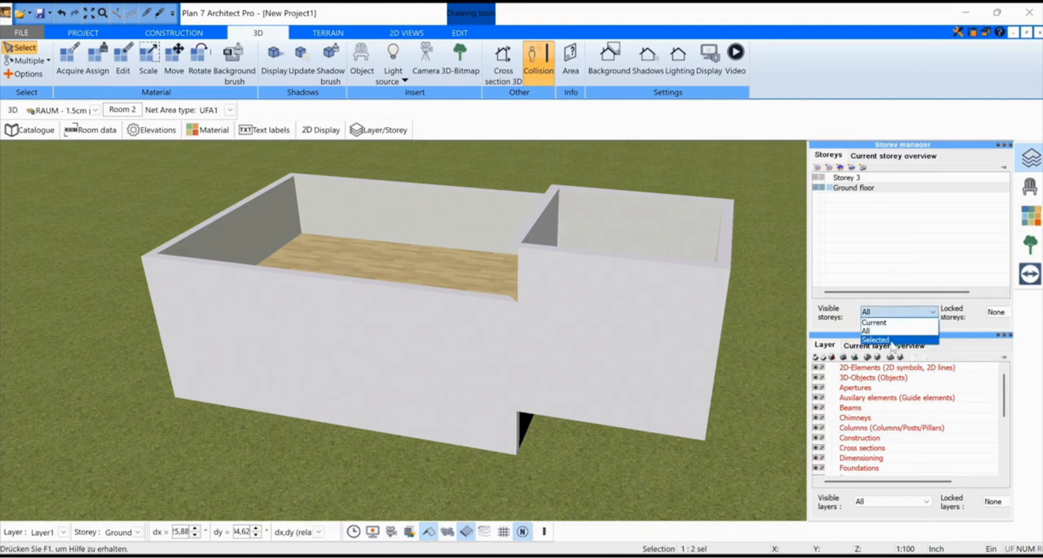
# - Copy the Room 1 and Room 2 slabs into Storey 3, then show all storeys
pyautogui.click(873, 323)
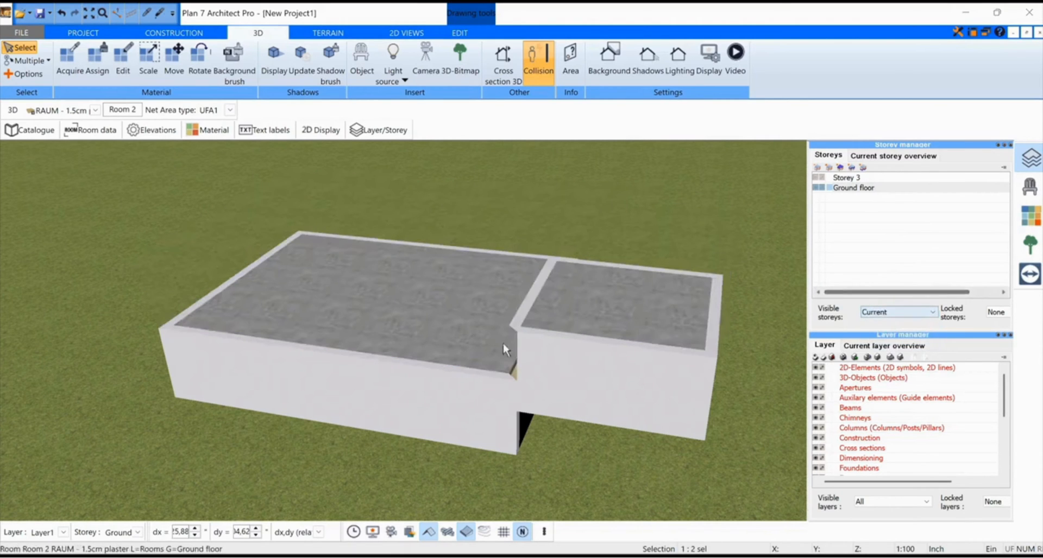
pyautogui.click(365, 309)
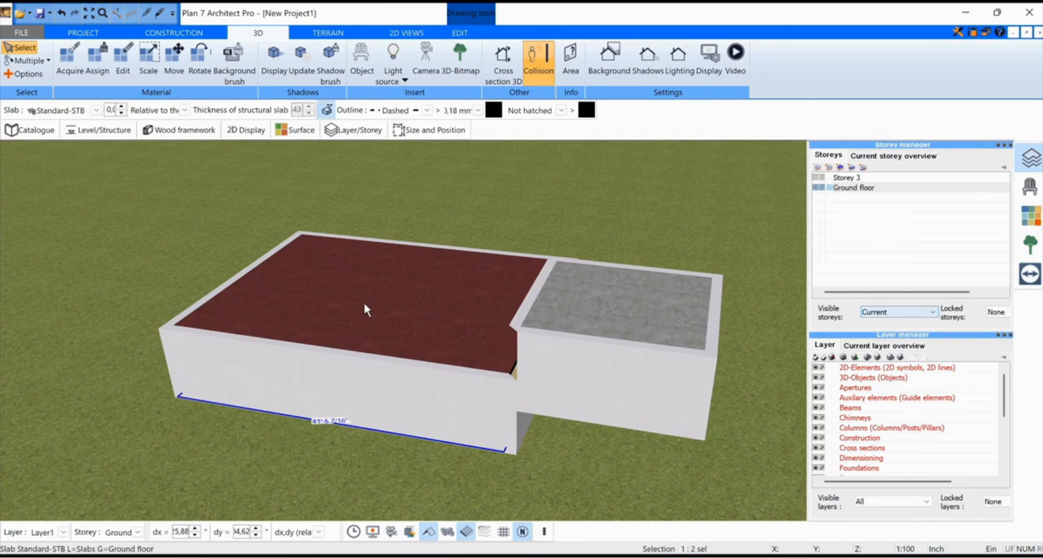
pyautogui.moveTo(634, 318)
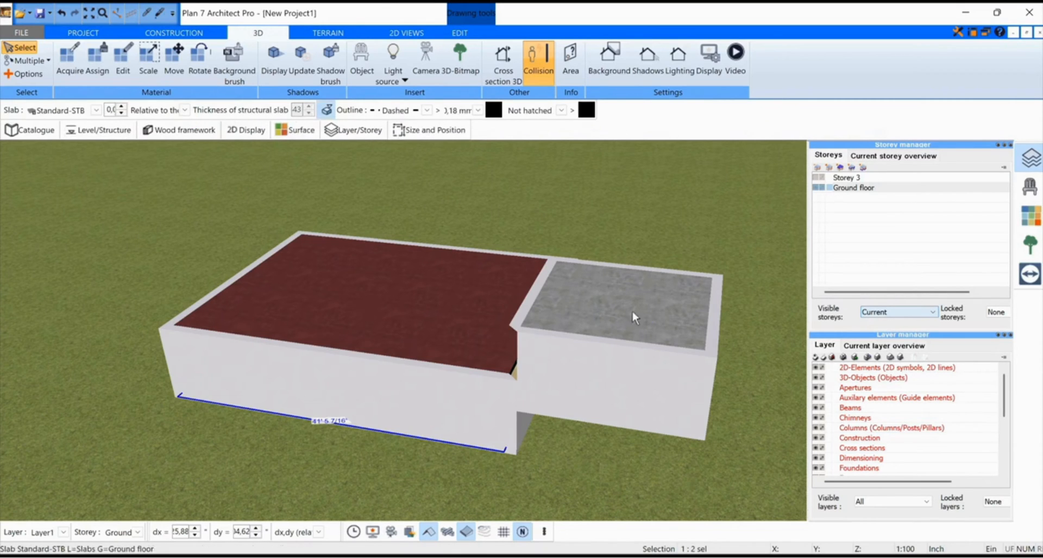
pyautogui.rightClick(631, 315)
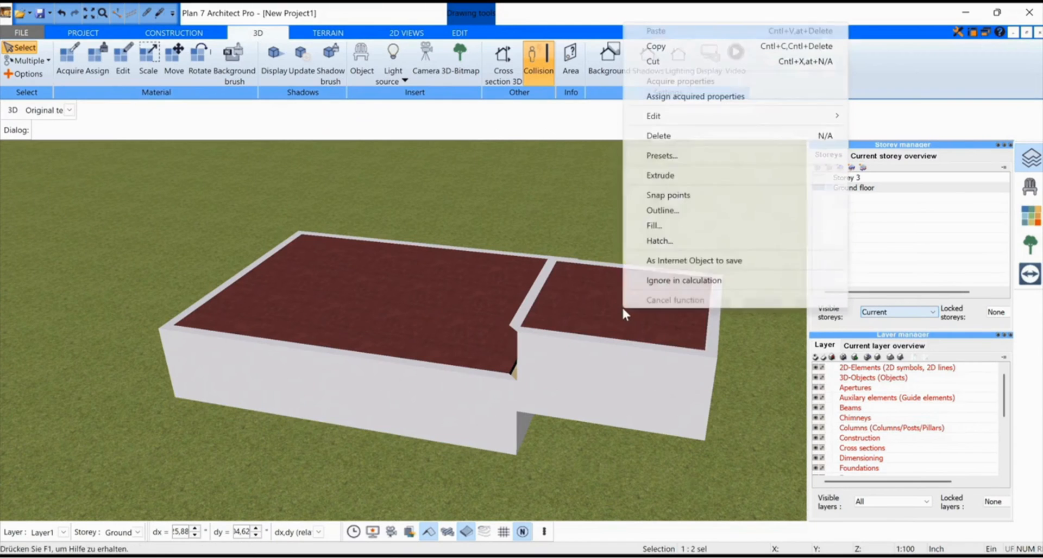
pyautogui.moveTo(671, 122)
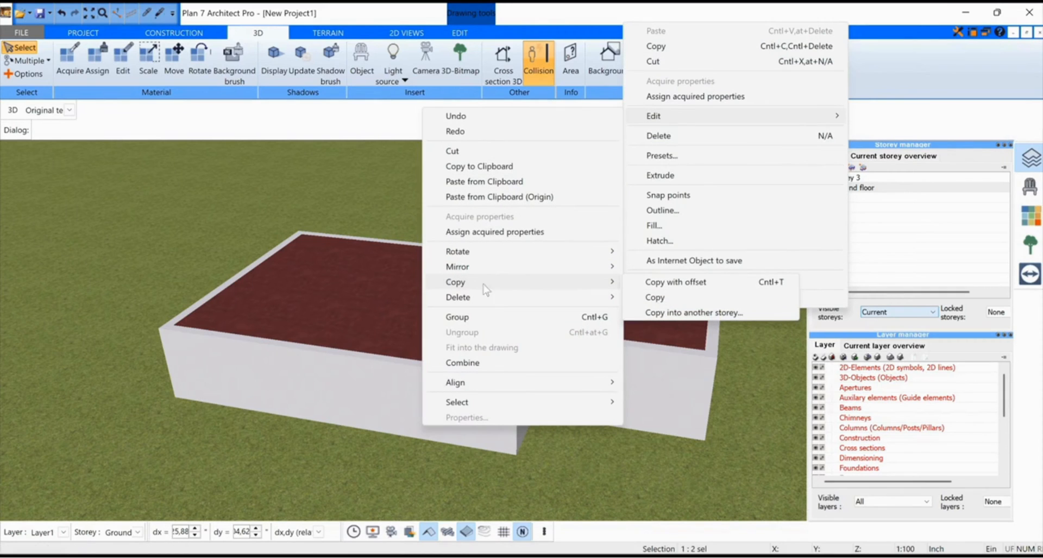
pyautogui.click(692, 313)
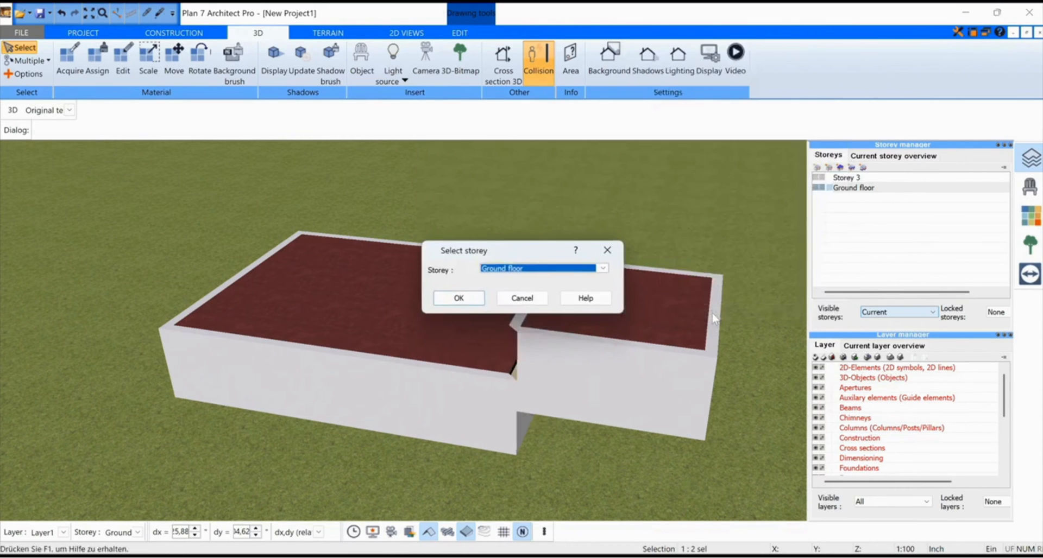
pyautogui.click(601, 268)
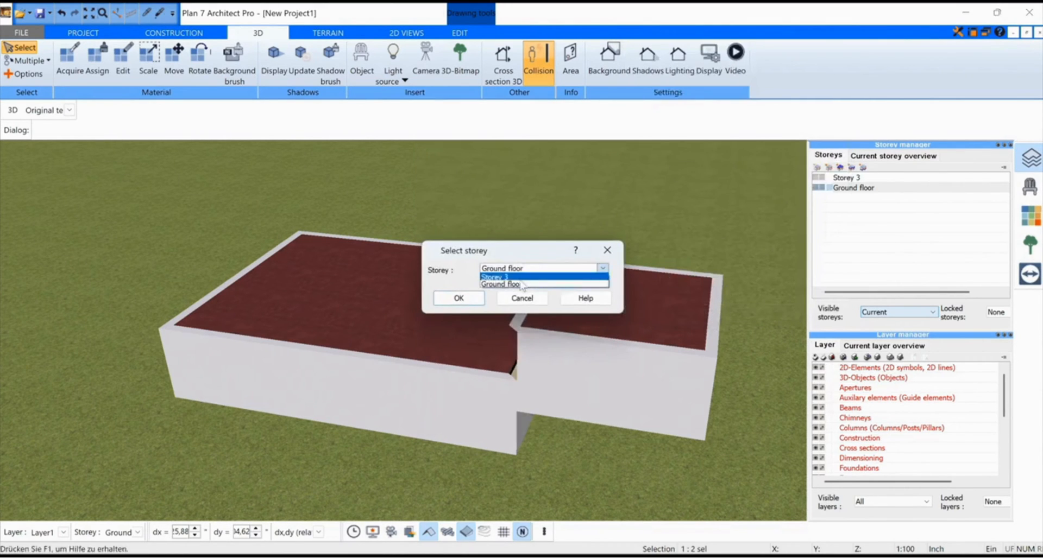
pyautogui.click(501, 285)
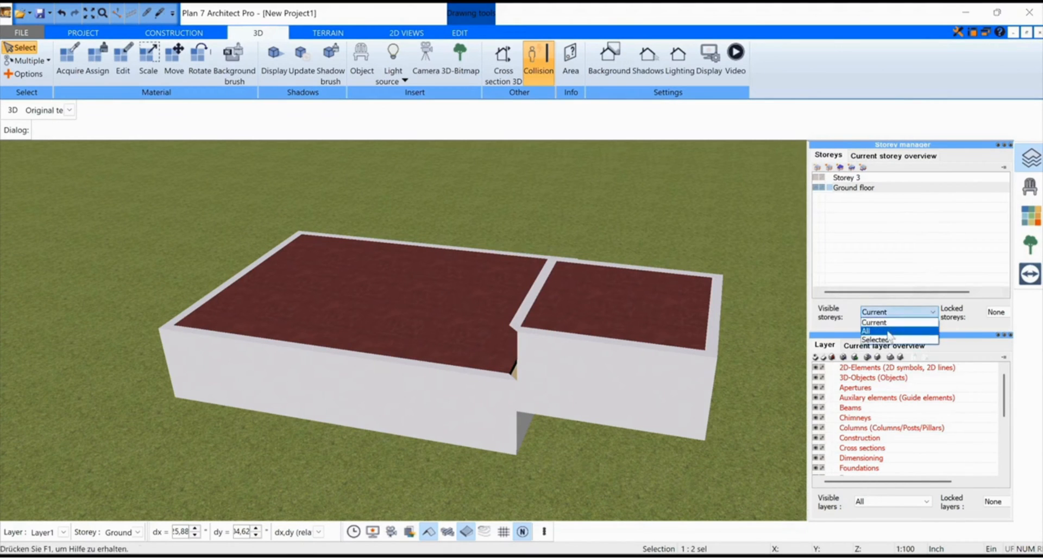
pyautogui.click(866, 331)
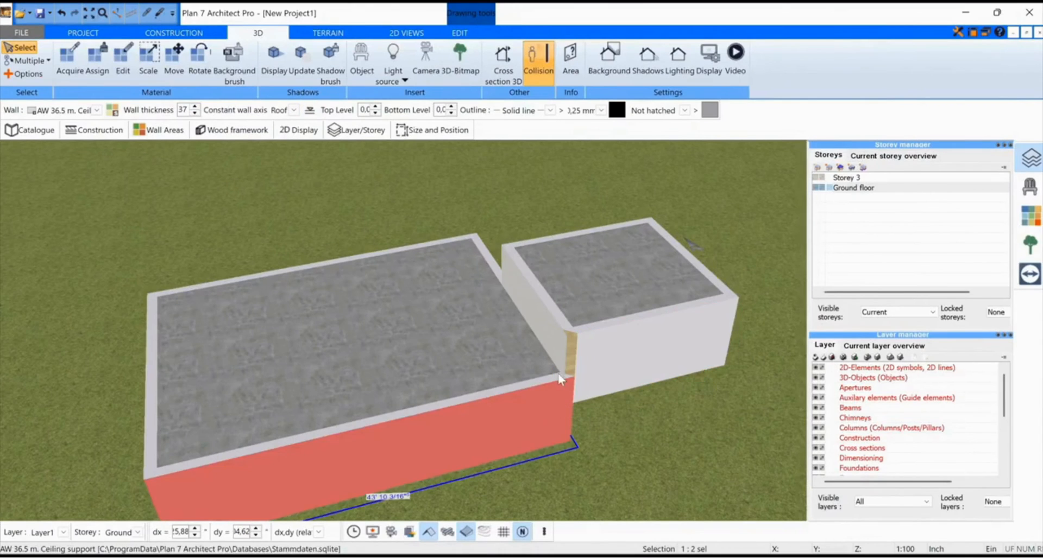
# - T-trim Room 1's front wall to Room 2's bottom wall
pyautogui.scroll(3)
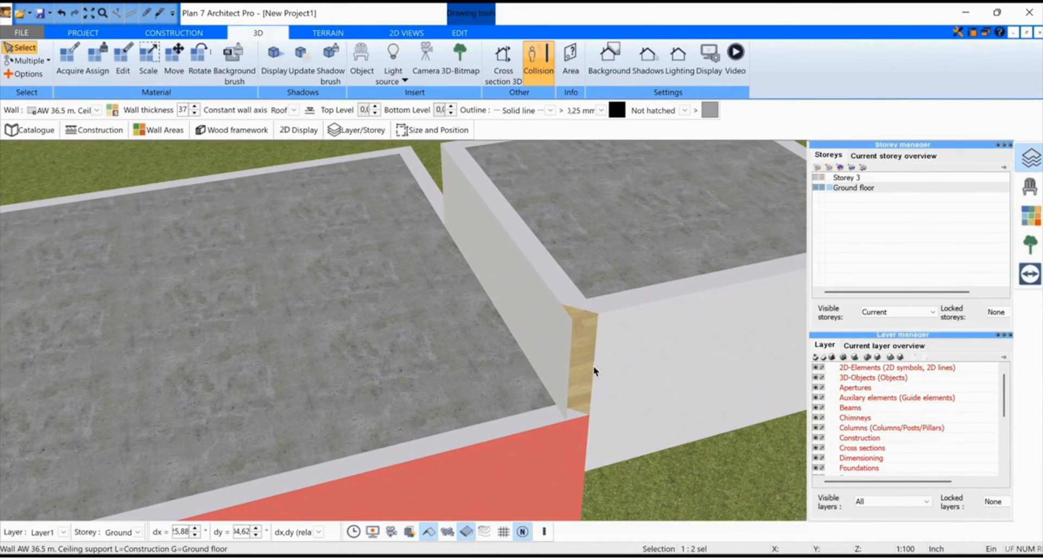
pyautogui.moveTo(597, 327)
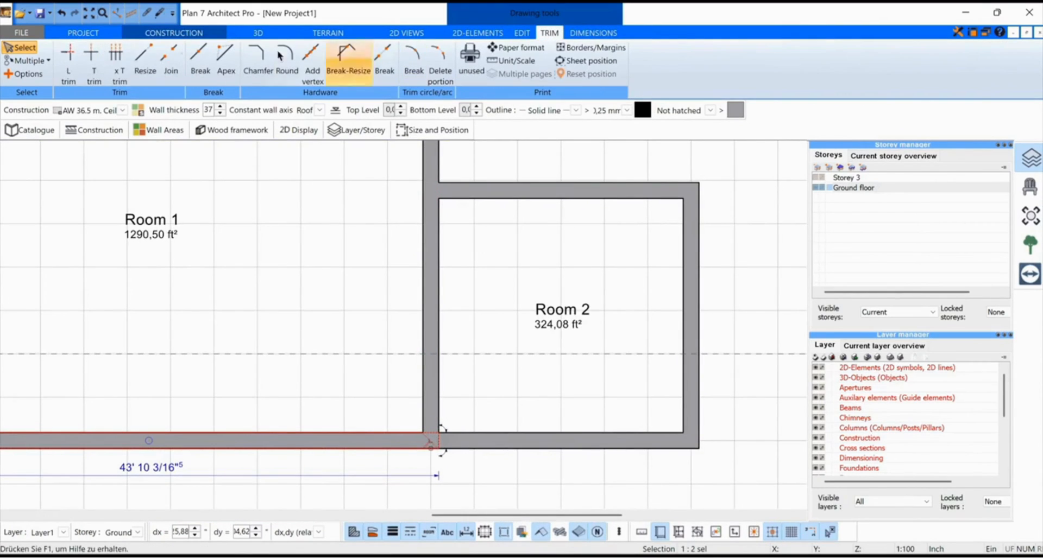
pyautogui.click(93, 63)
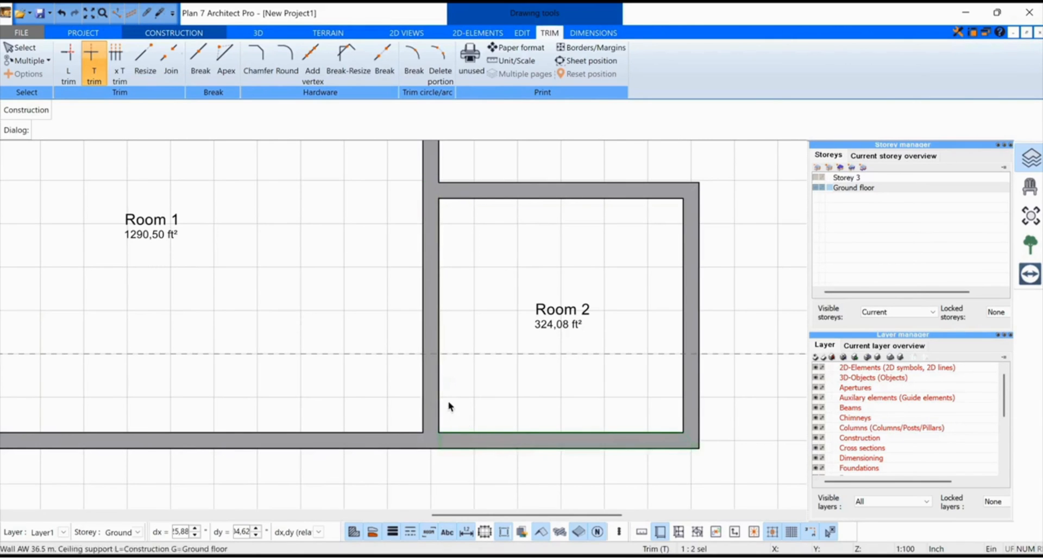
pyautogui.click(258, 33)
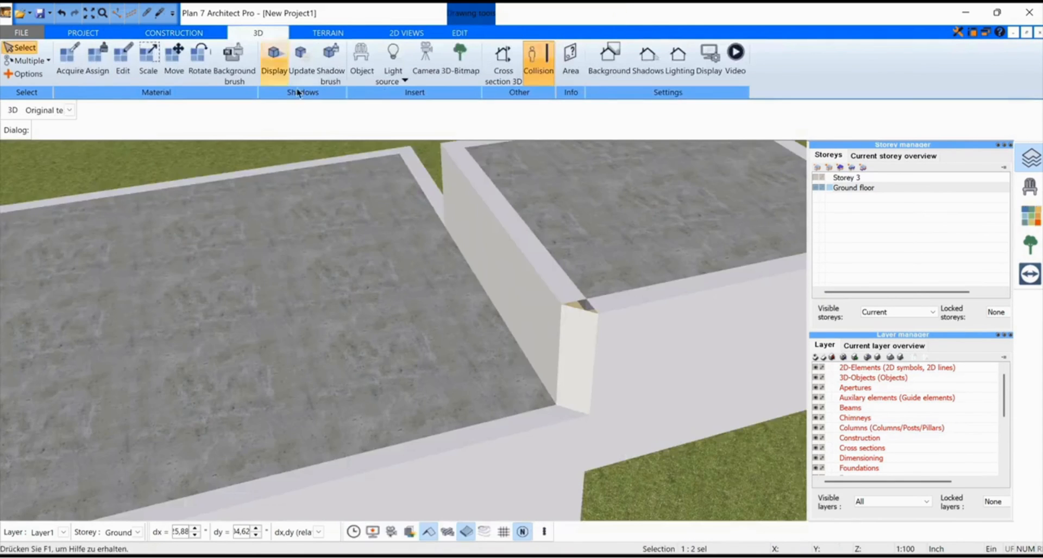